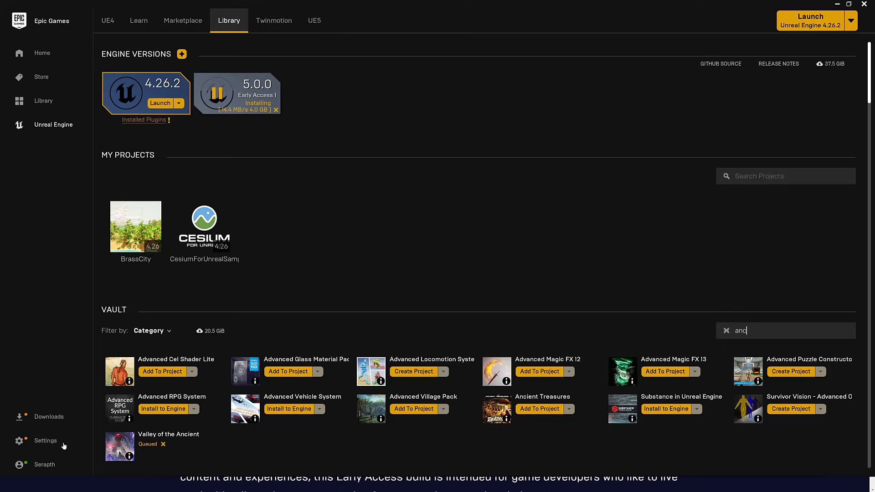
Step: Show the UE5 Early Access page and its documentation and sample project sections
left_click(45, 441)
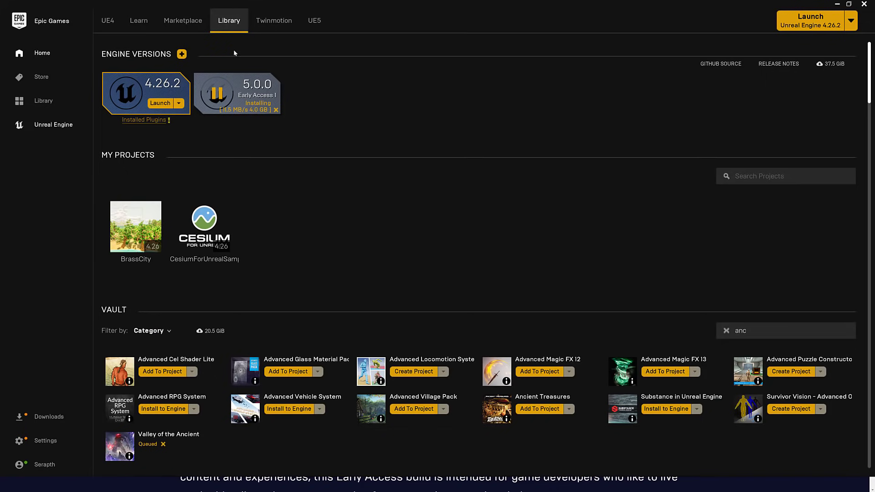
left_click(315, 20)
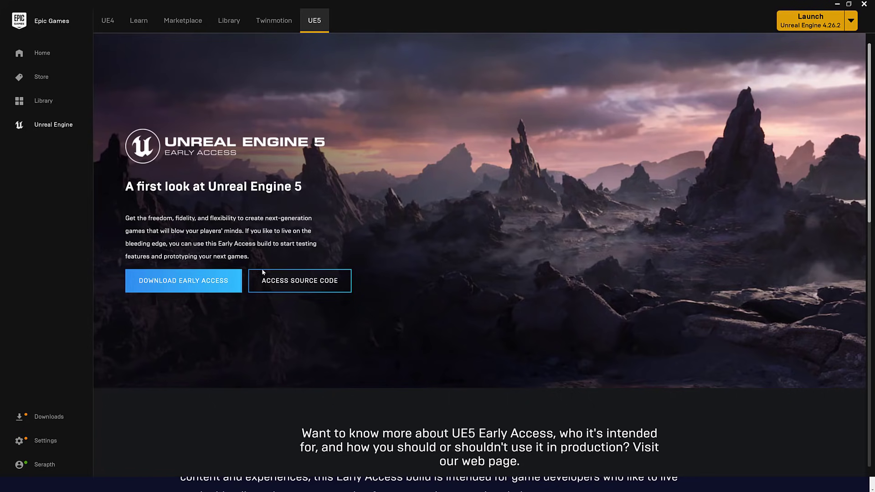
mouse_move(399, 226)
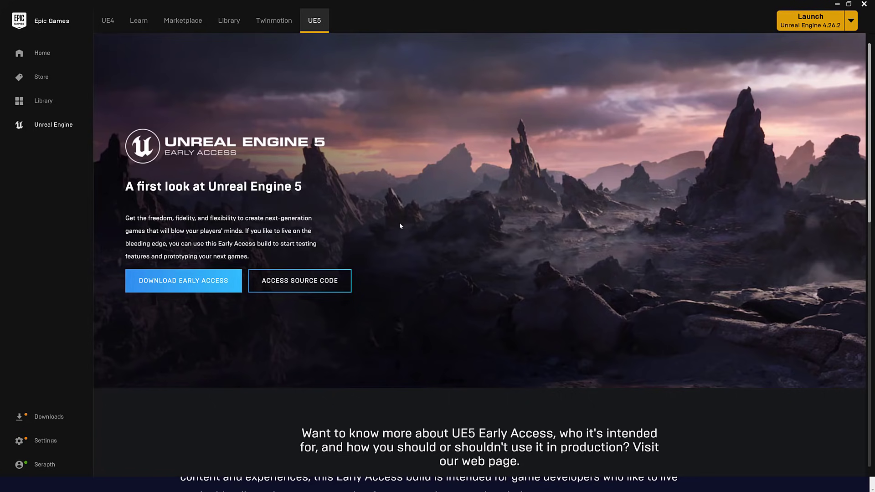
scroll("down", 3)
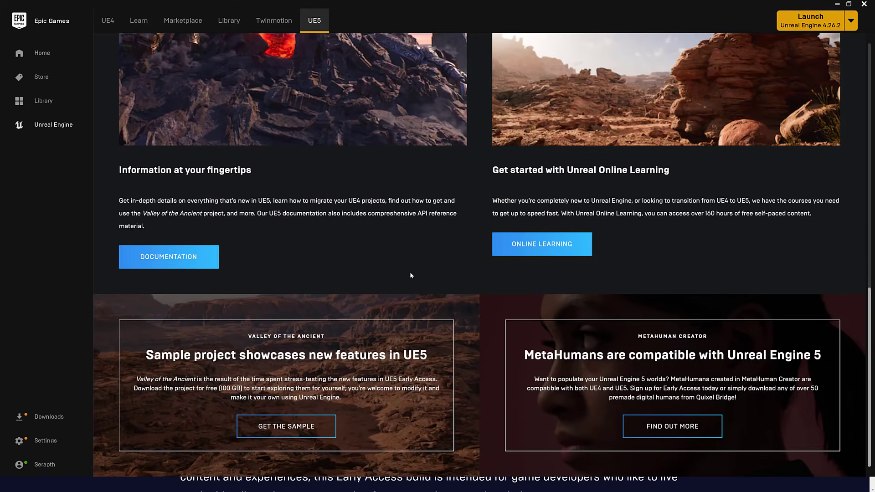
mouse_move(346, 347)
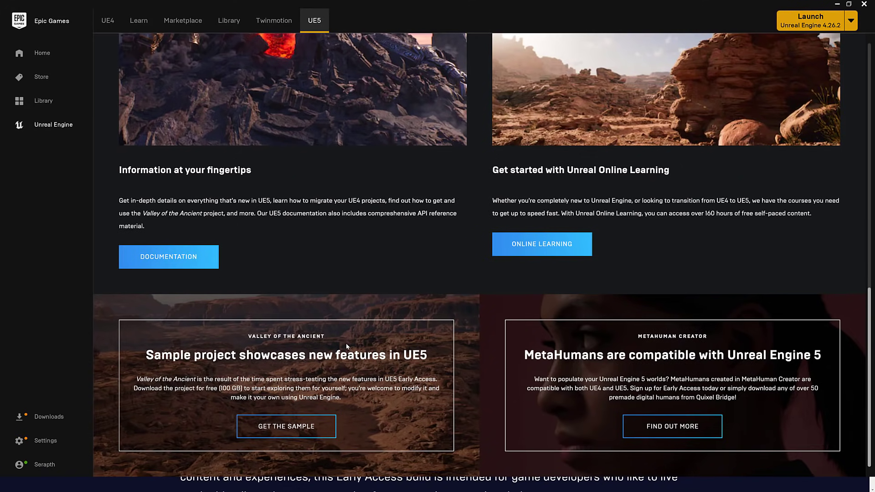
left_click(228, 20)
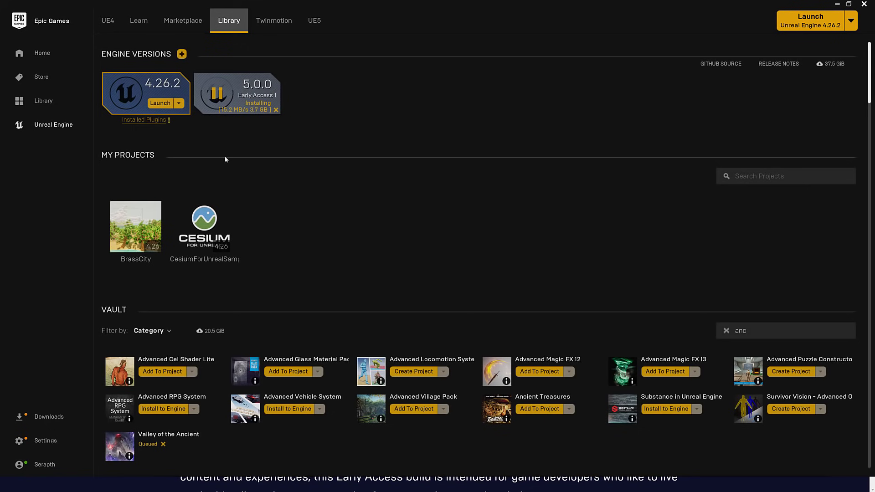
scroll("down", 3)
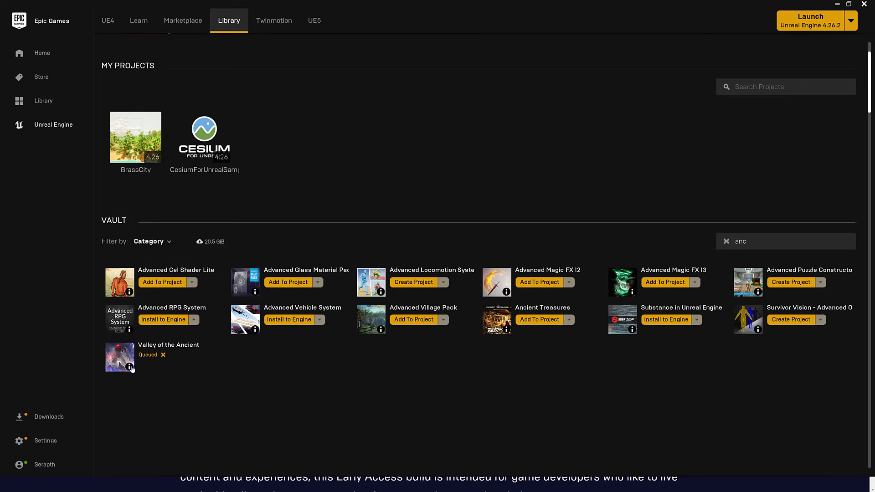
mouse_move(125, 378)
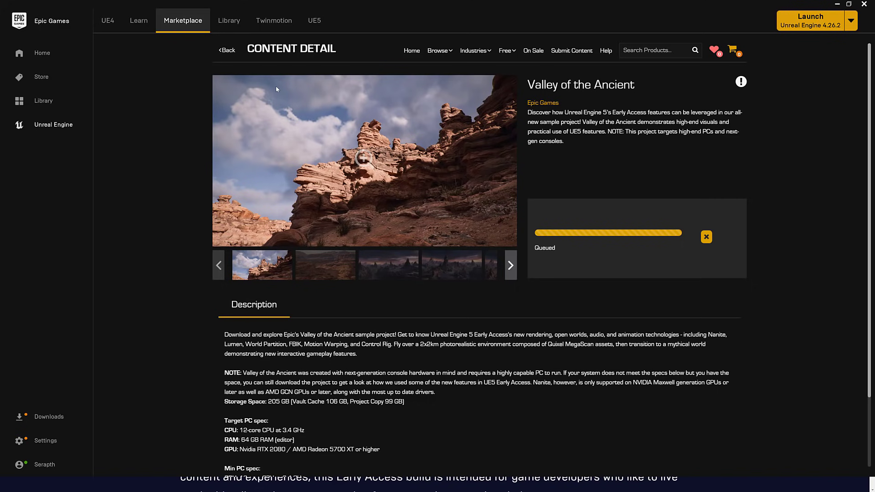
mouse_move(406, 157)
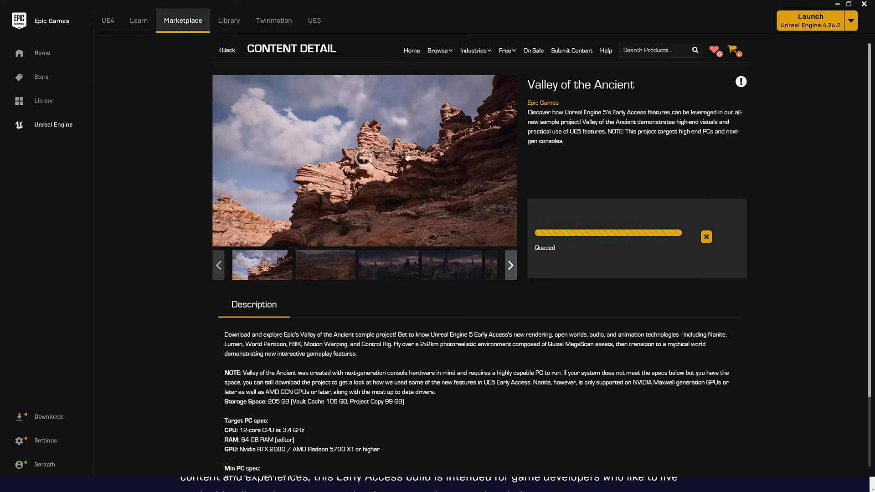
scroll("down", 3)
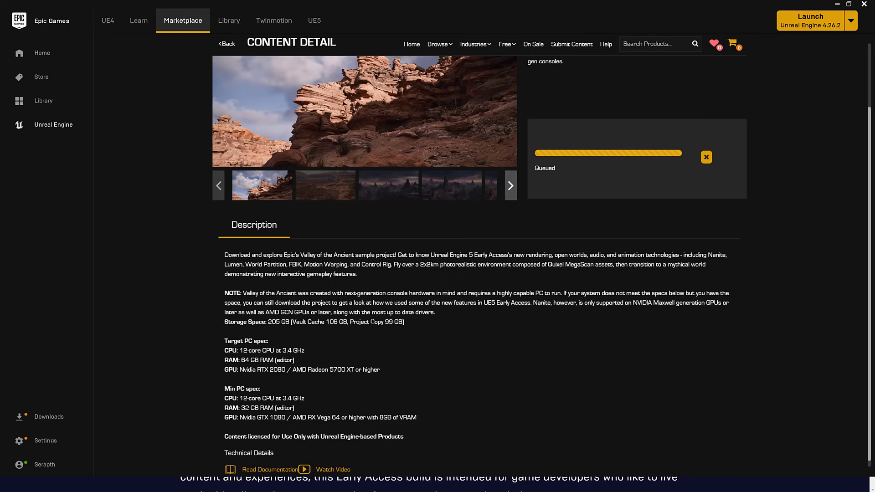
left_click_drag(268, 322, 404, 322)
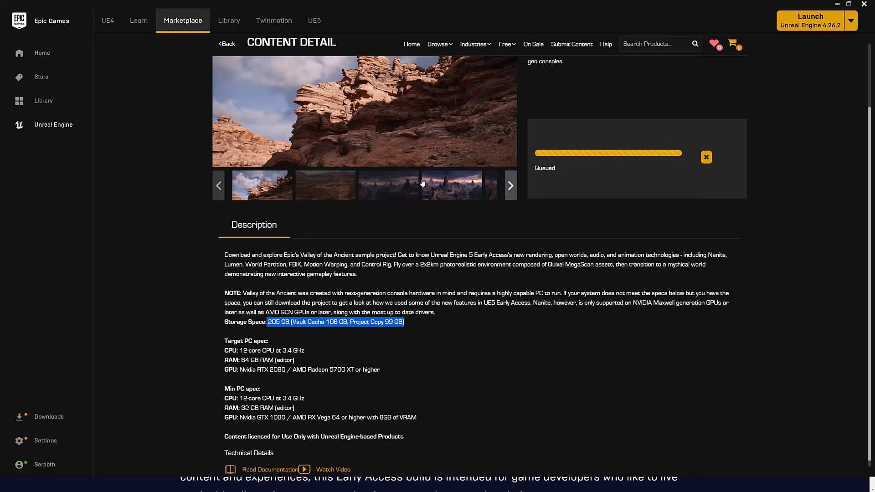
mouse_move(465, 318)
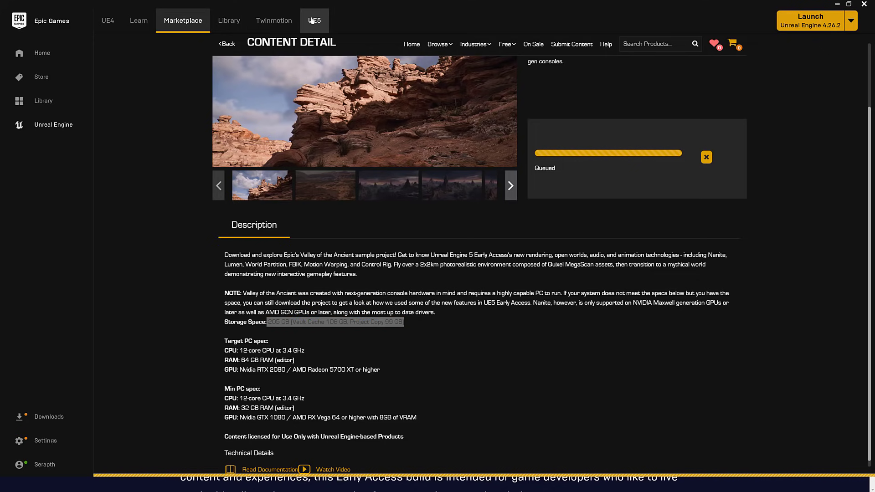
left_click(314, 20)
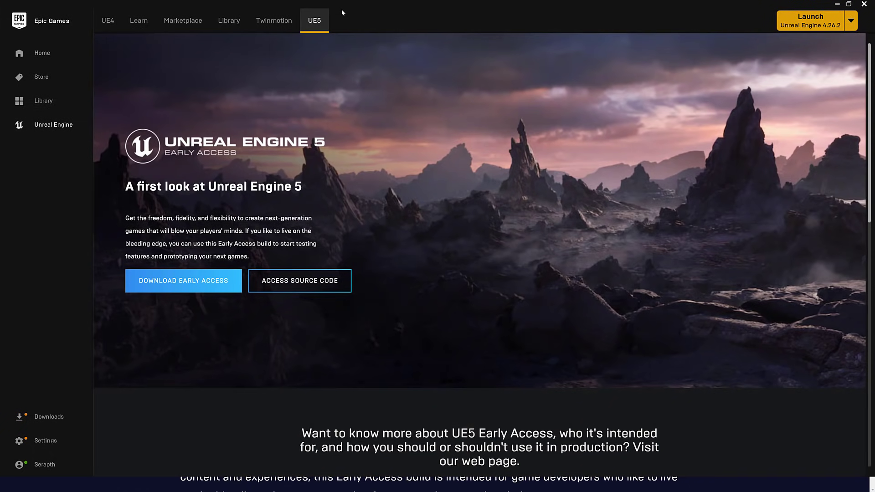
mouse_move(315, 22)
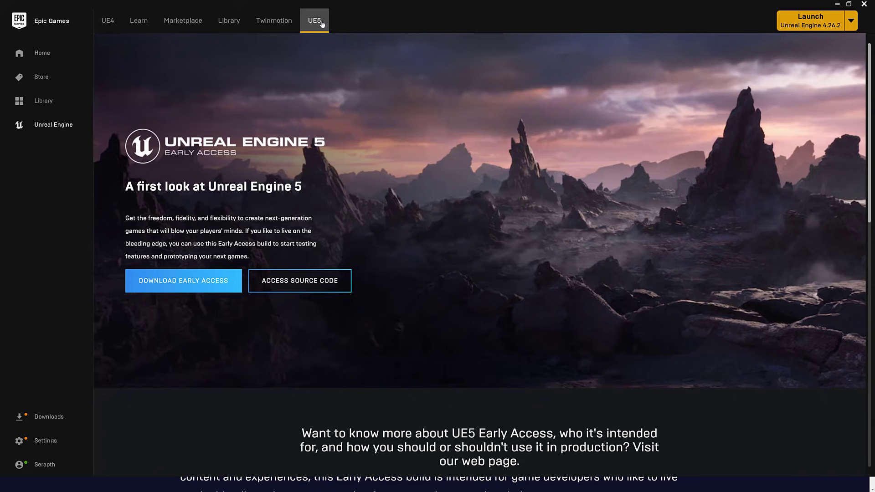
scroll("down", 3)
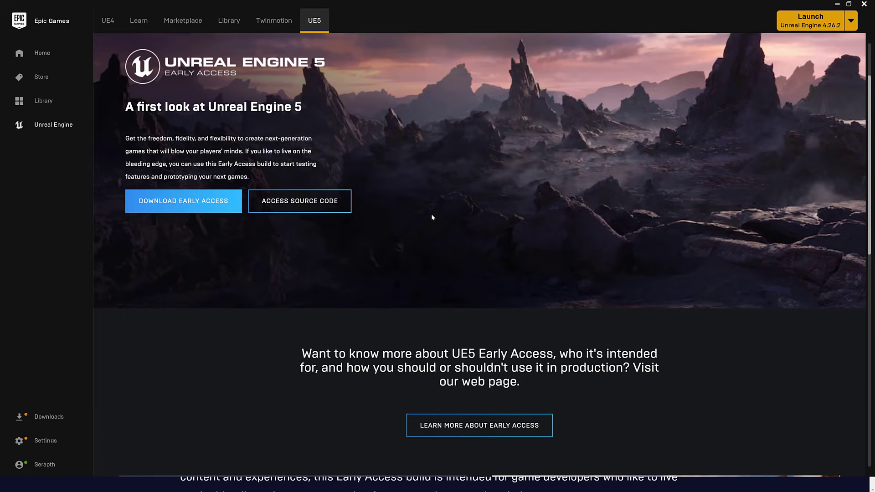
scroll("down", 3)
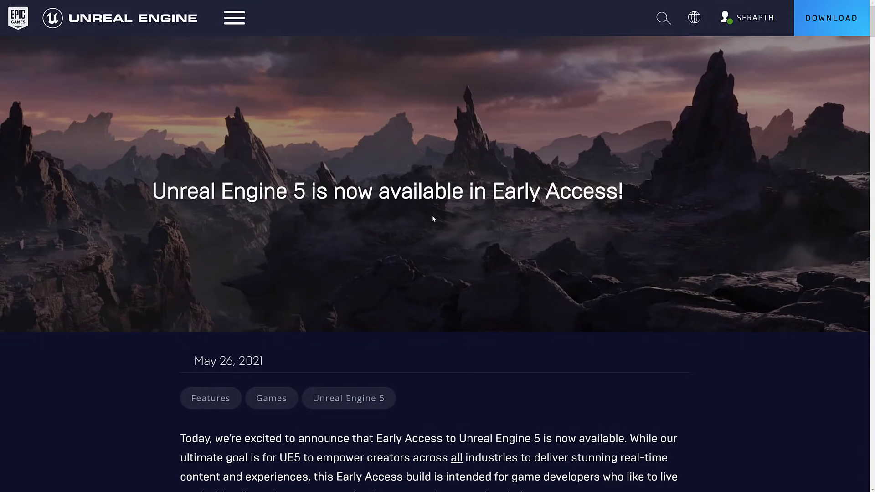
mouse_move(473, 274)
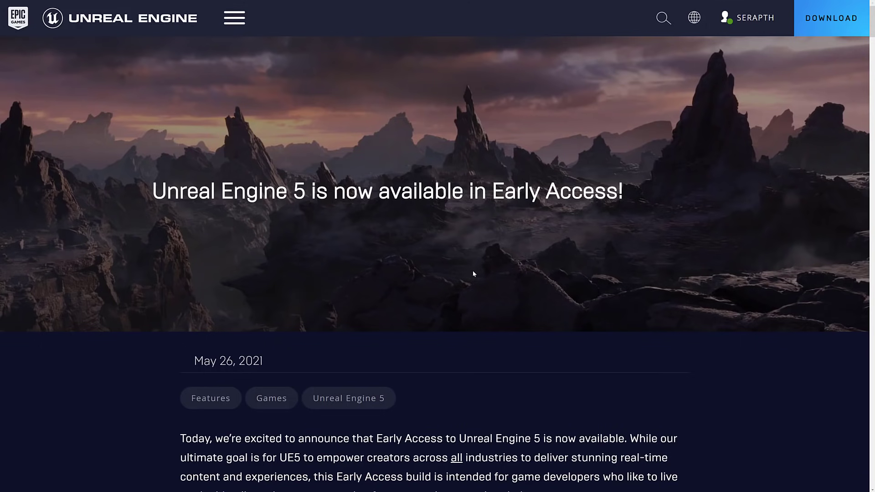
mouse_move(481, 270)
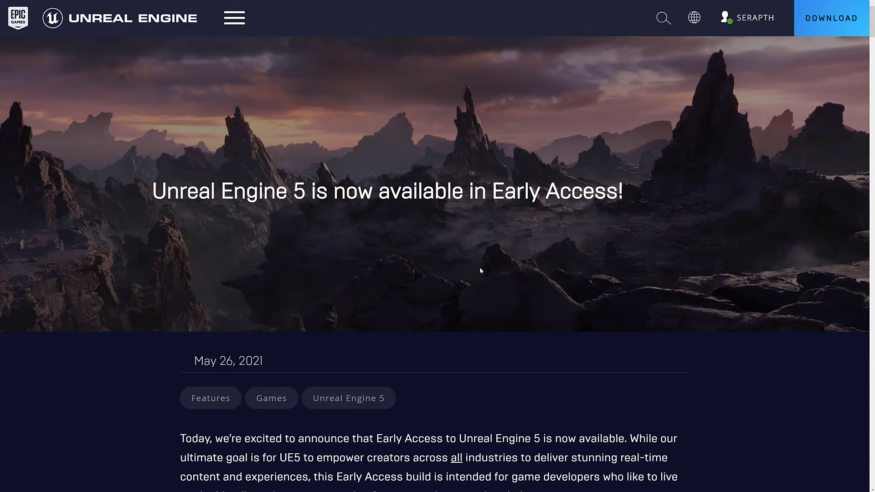
Step: Scroll the announcement article down to the embedded 'Welcome to Unreal Engine 5 Early Access' video
scroll("down", 3)
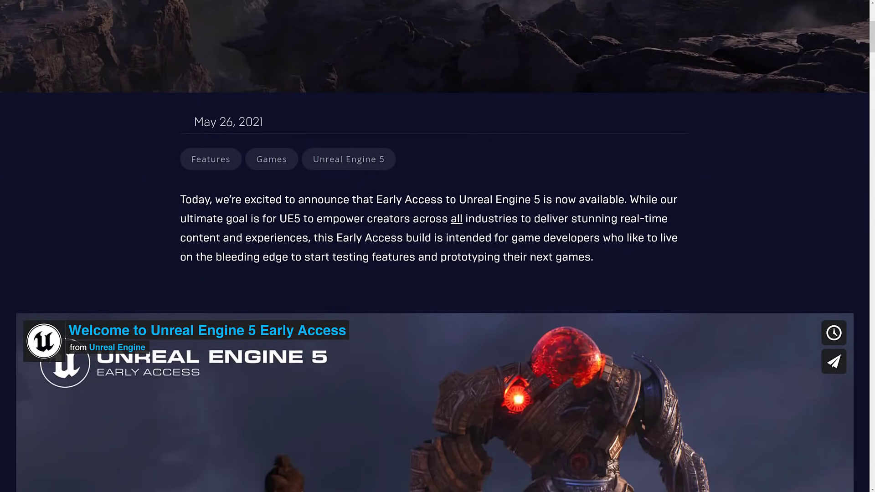
scroll("down", 3)
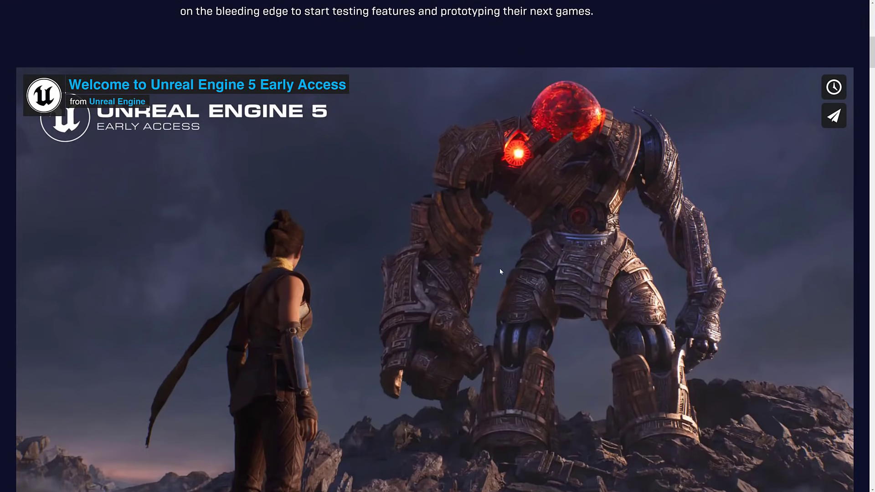
scroll("down", 3)
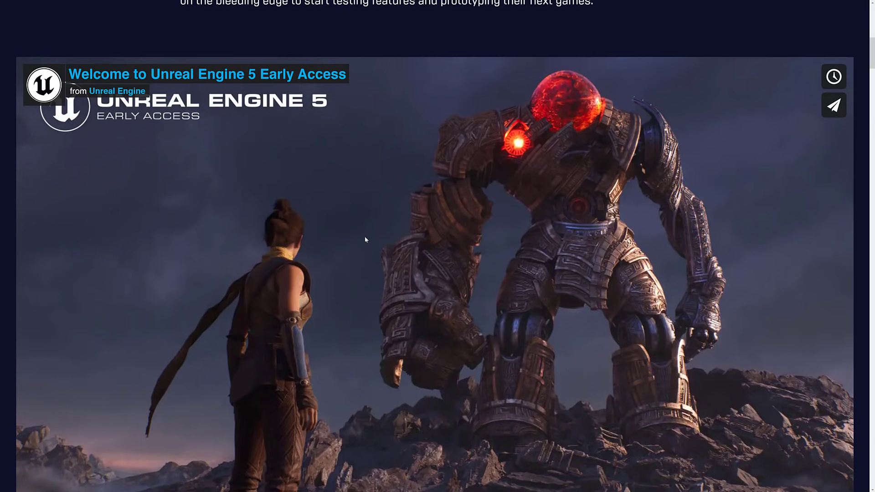
scroll("down", 3)
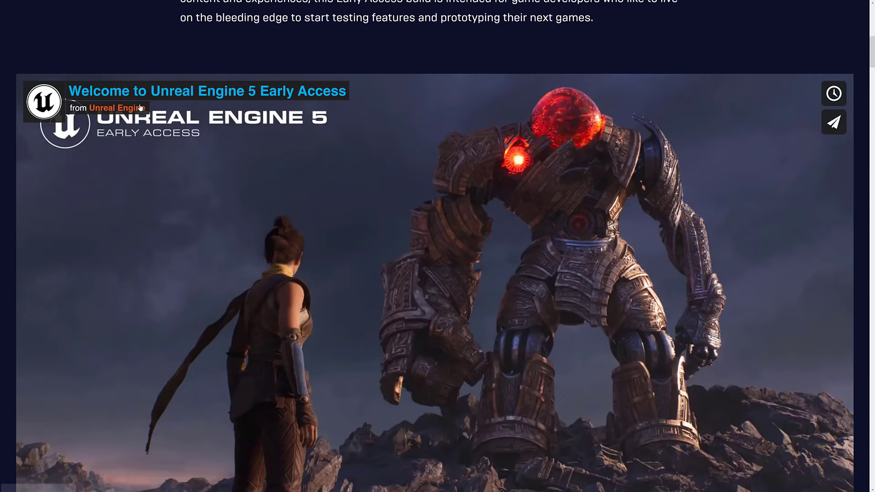
mouse_move(326, 91)
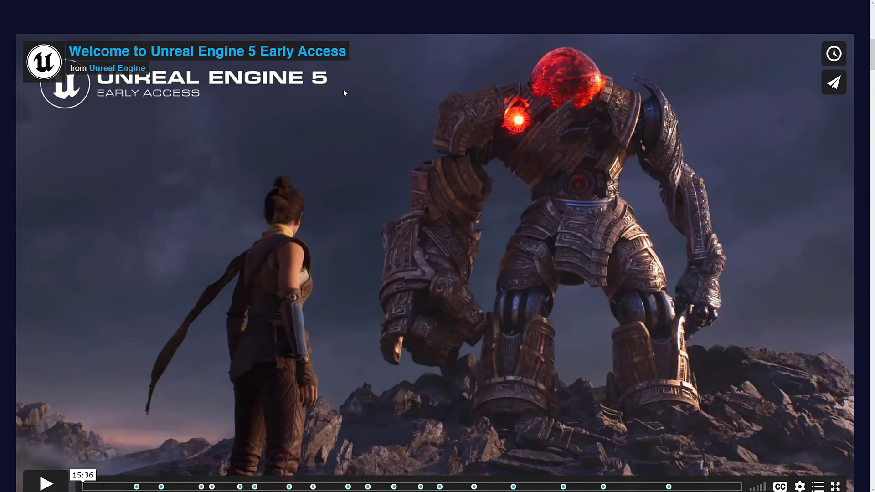
scroll("down", 3)
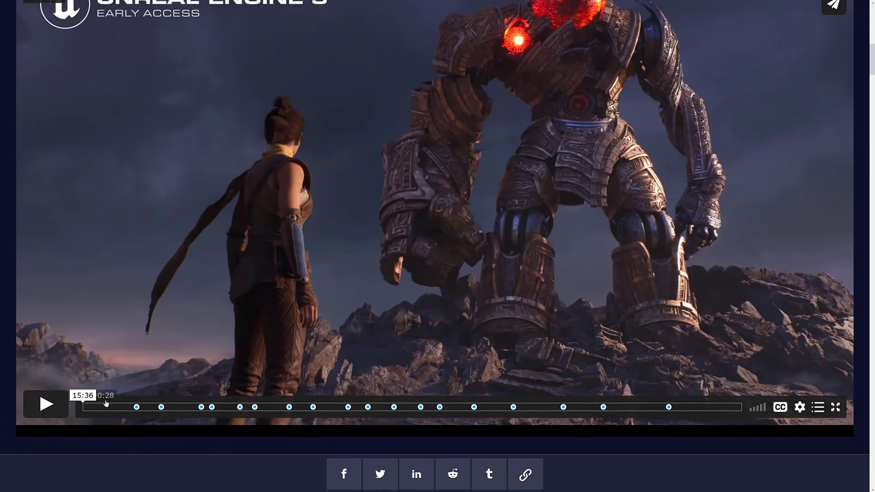
Step: Play the welcome video, skim ahead to the 10:56 editor demo, then continue to the Nanite section
left_click(46, 404)
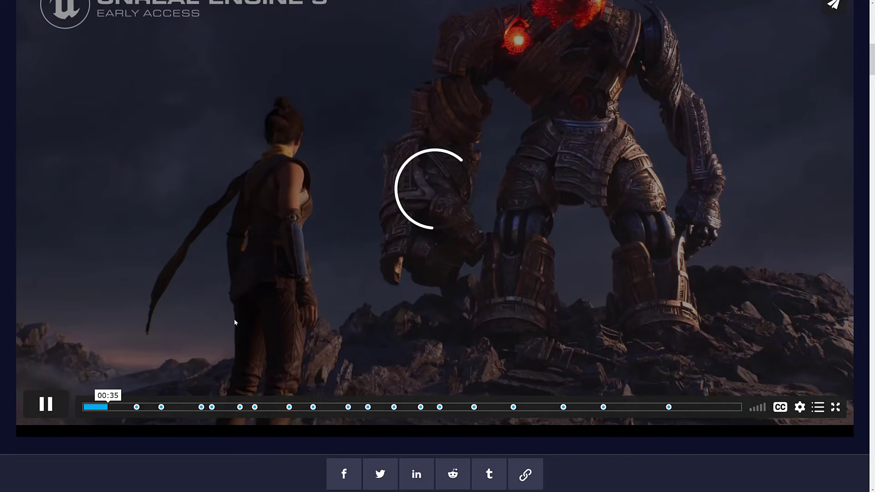
left_click(161, 406)
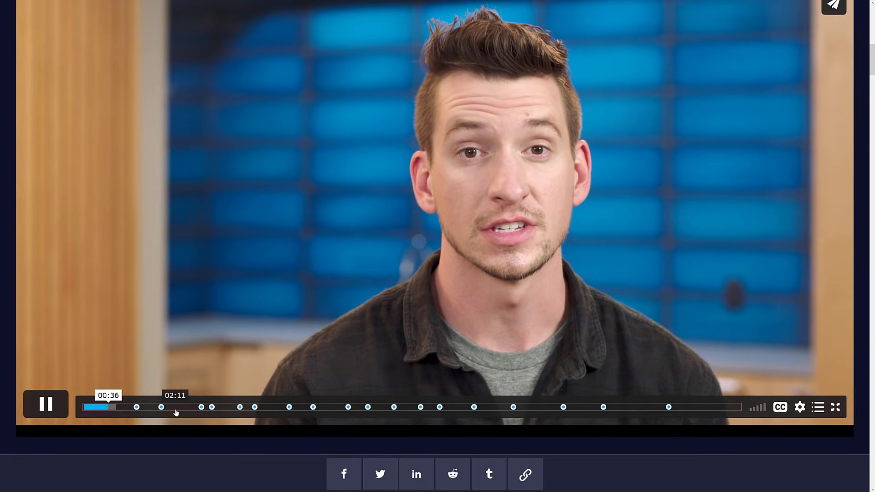
left_click(171, 406)
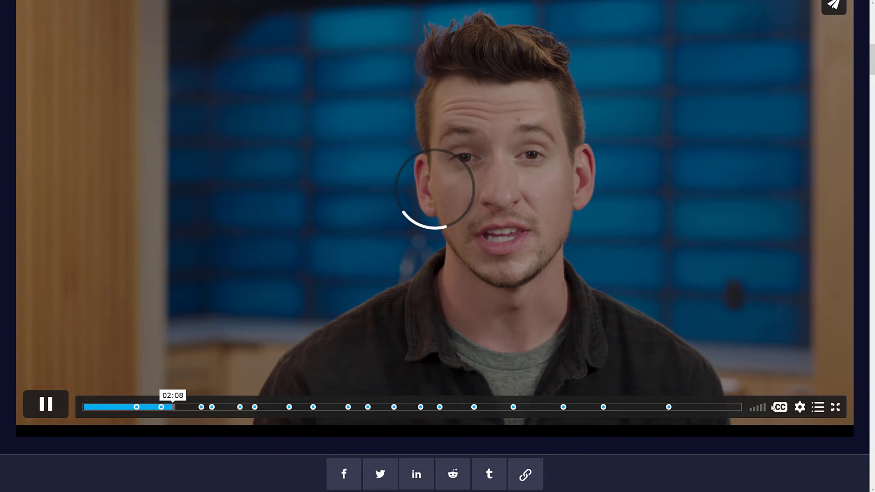
left_click(46, 405)
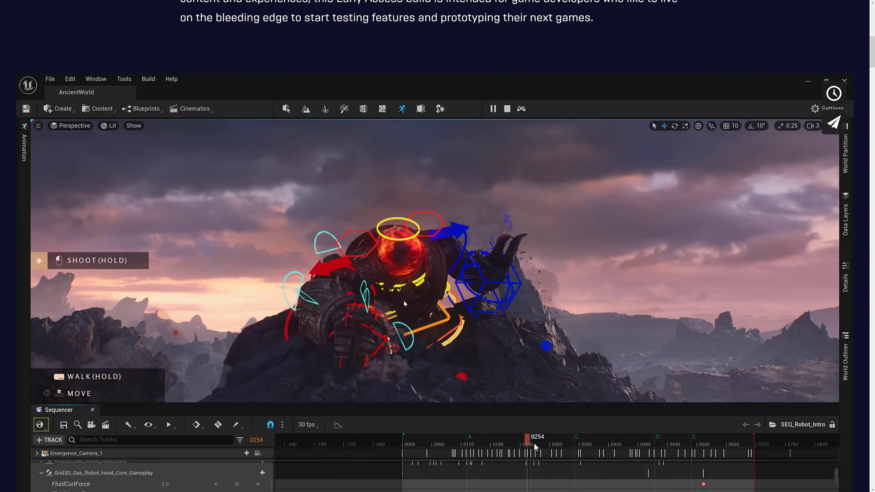
mouse_move(369, 323)
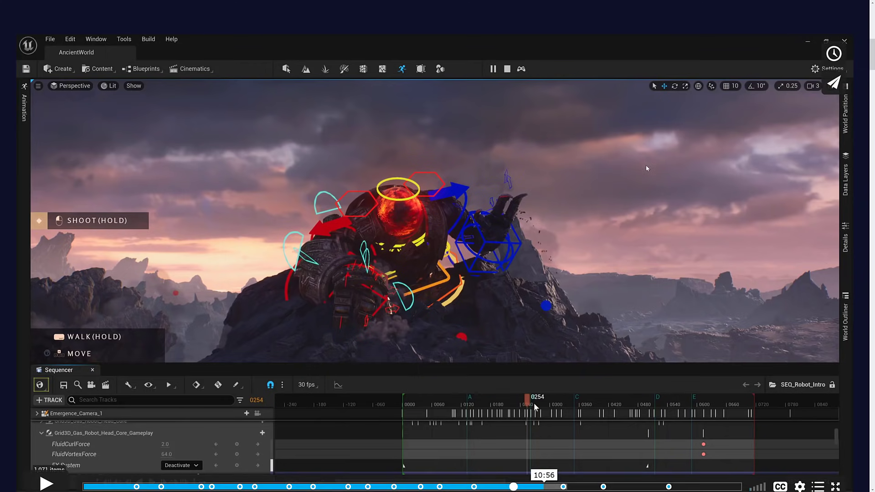
scroll("down", 3)
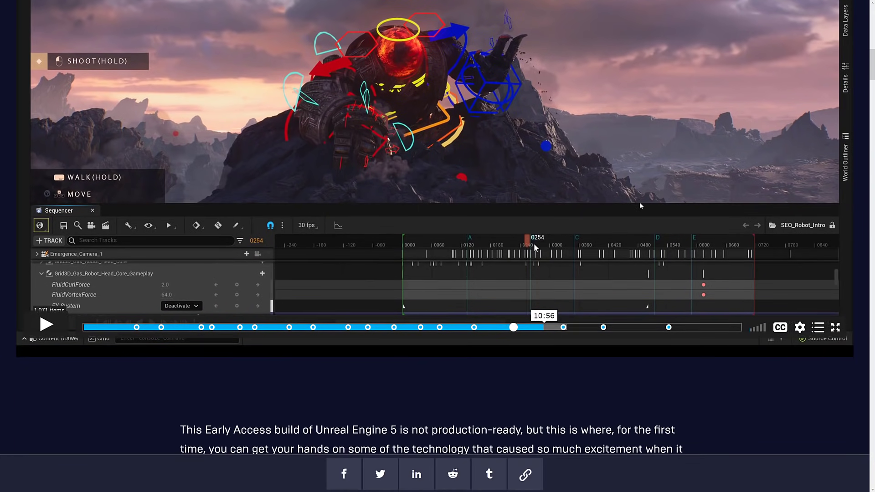
scroll("down", 3)
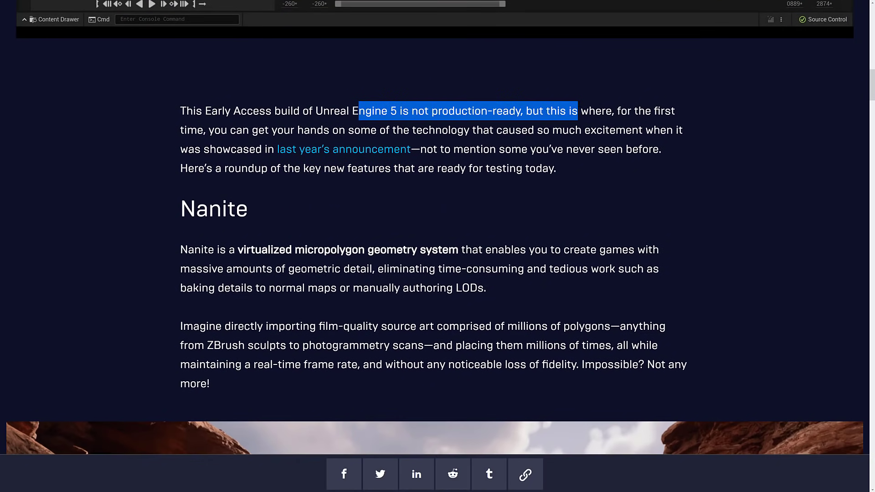
left_click(467, 111)
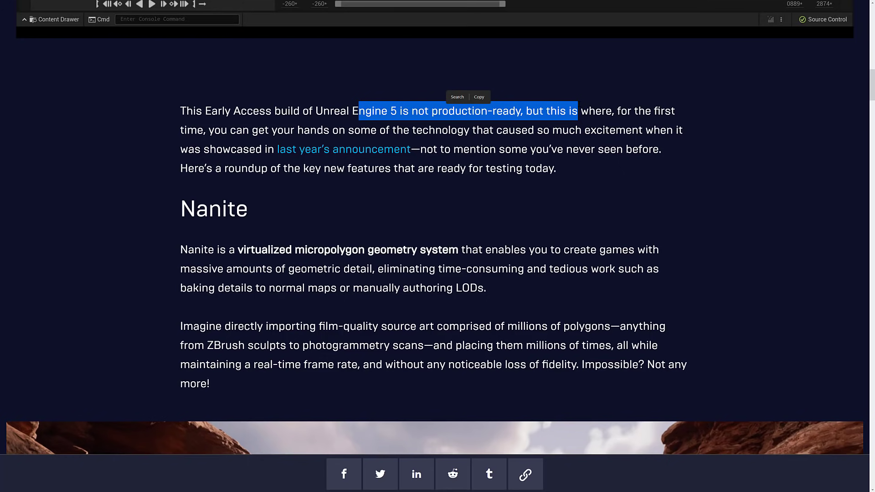
left_click(311, 217)
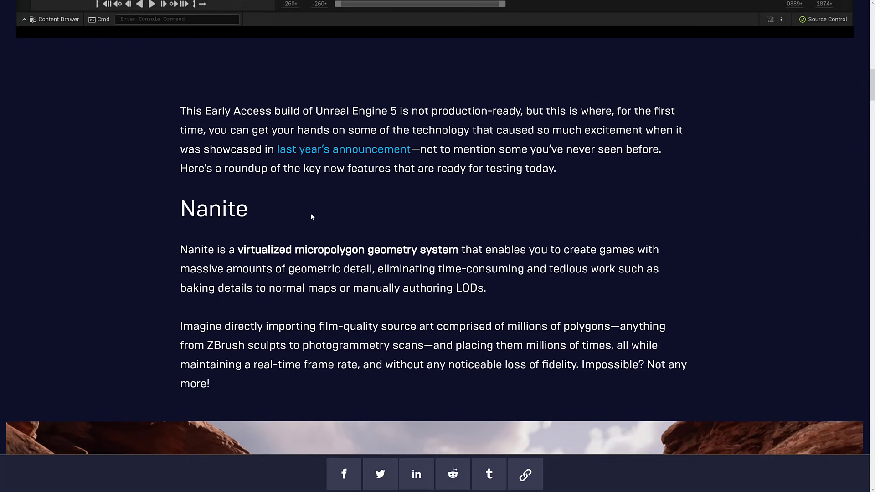
mouse_move(338, 195)
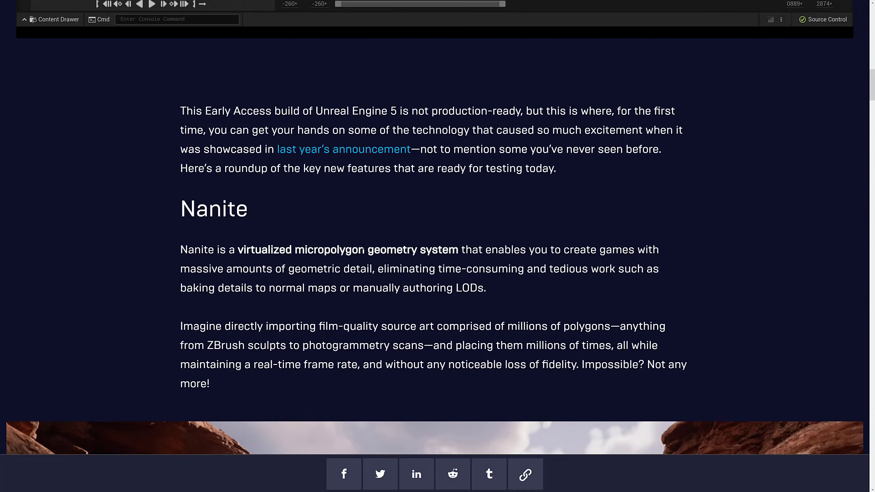
mouse_move(286, 358)
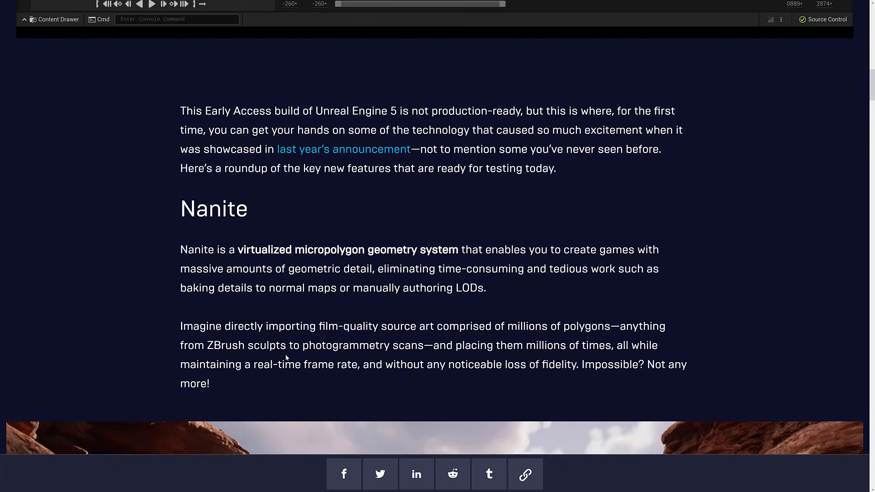
Step: Read down through the Nanite and Lumen sections of the article
scroll("down", 3)
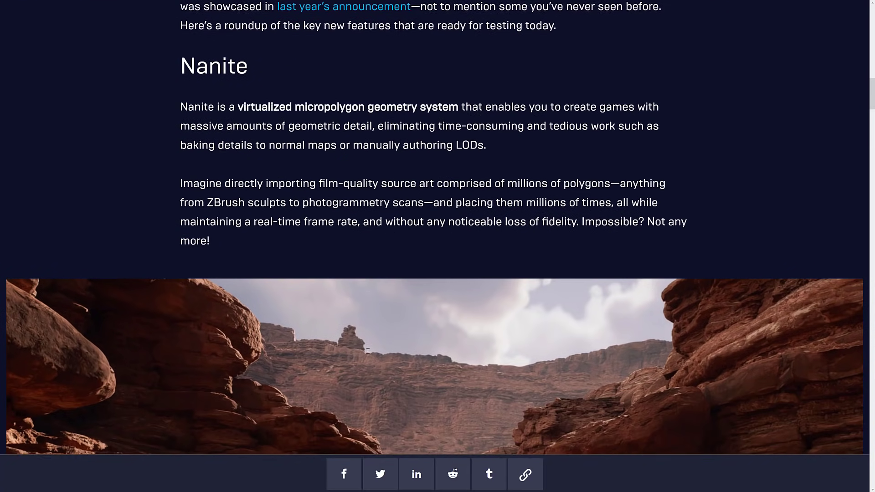
scroll("down", 3)
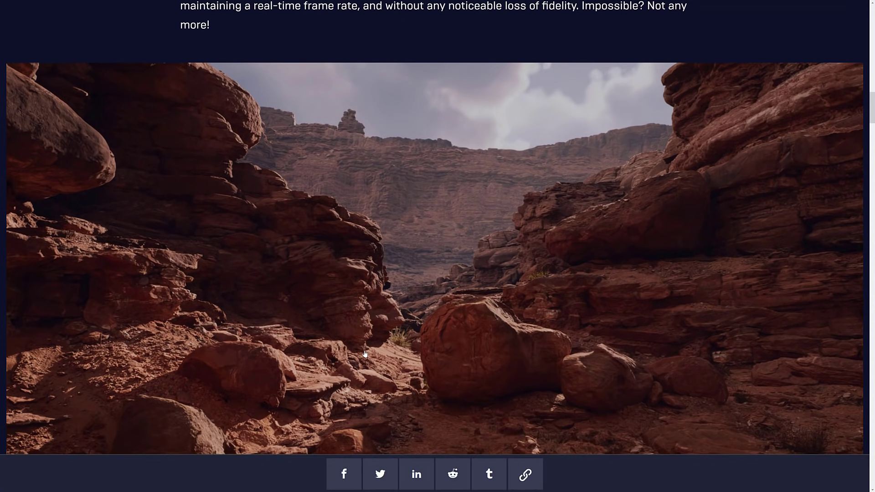
scroll("down", 3)
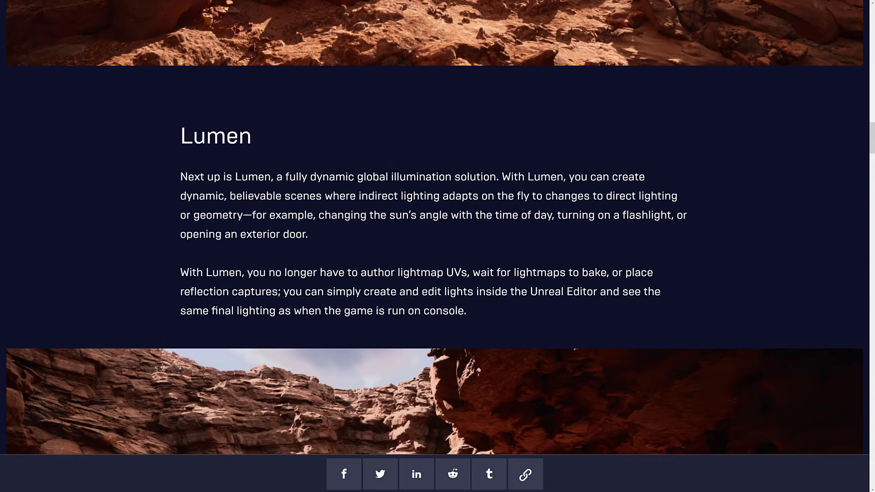
scroll("down", 3)
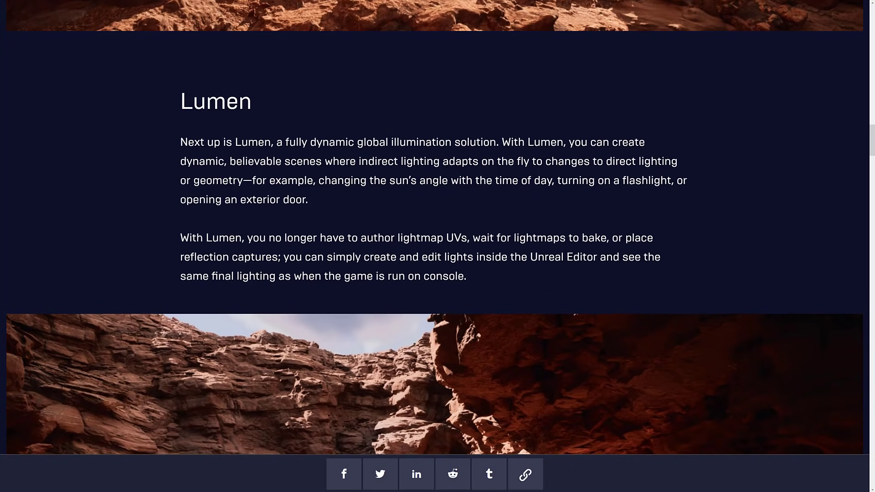
scroll("down", 3)
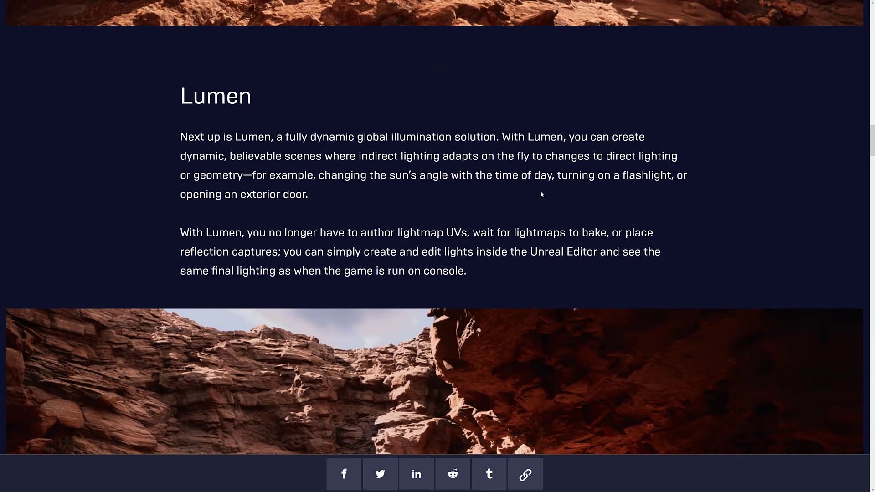
scroll("down", 3)
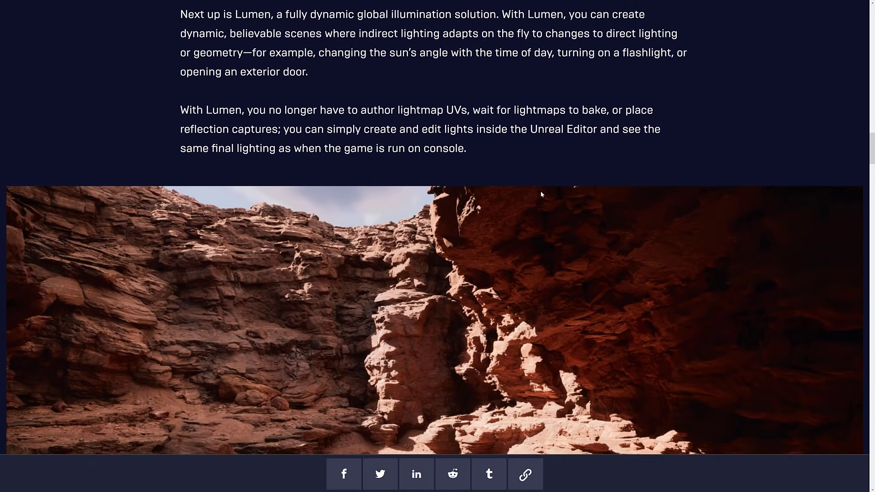
scroll("down", 3)
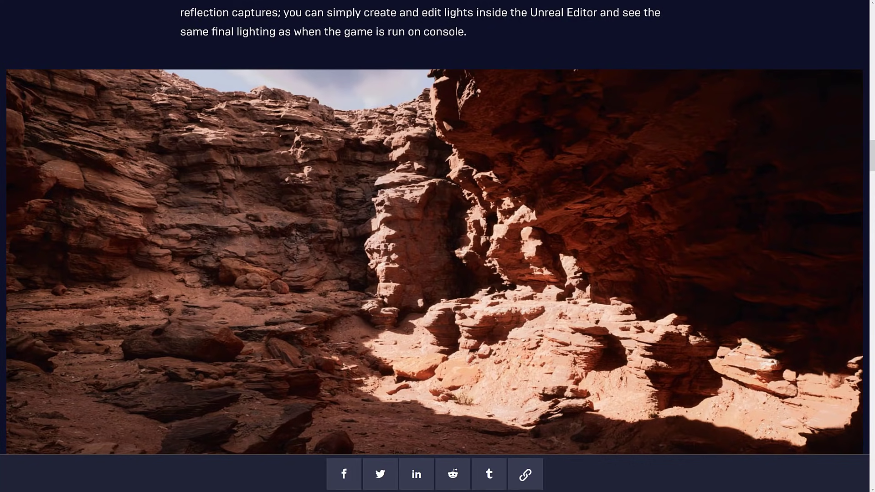
Step: Continue through the Open worlds section until the Animation heading appears
scroll("down", 3)
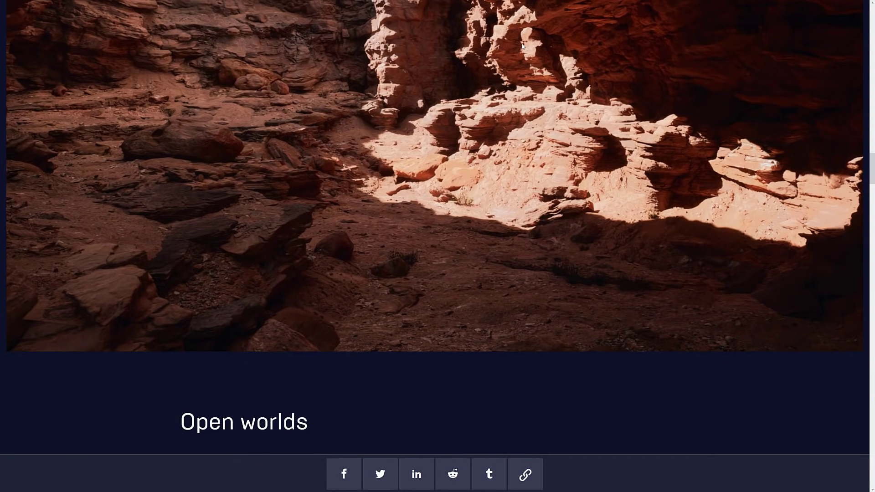
scroll("down", 3)
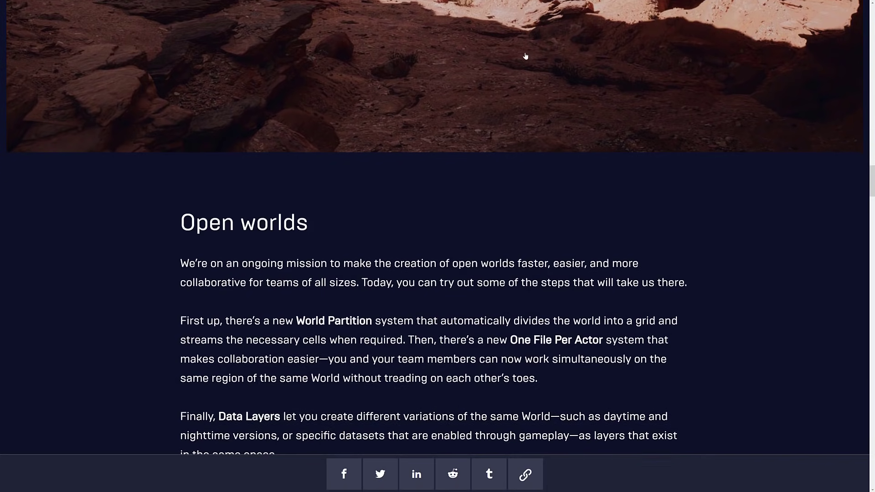
scroll("down", 3)
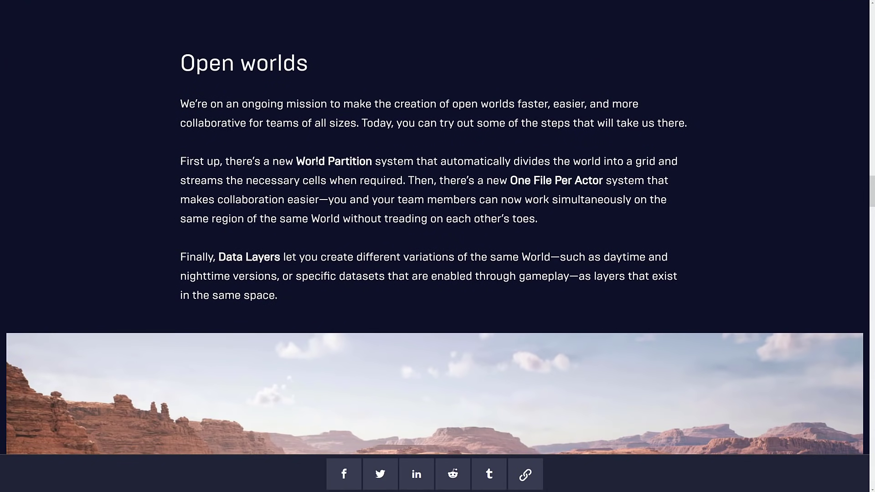
mouse_move(405, 148)
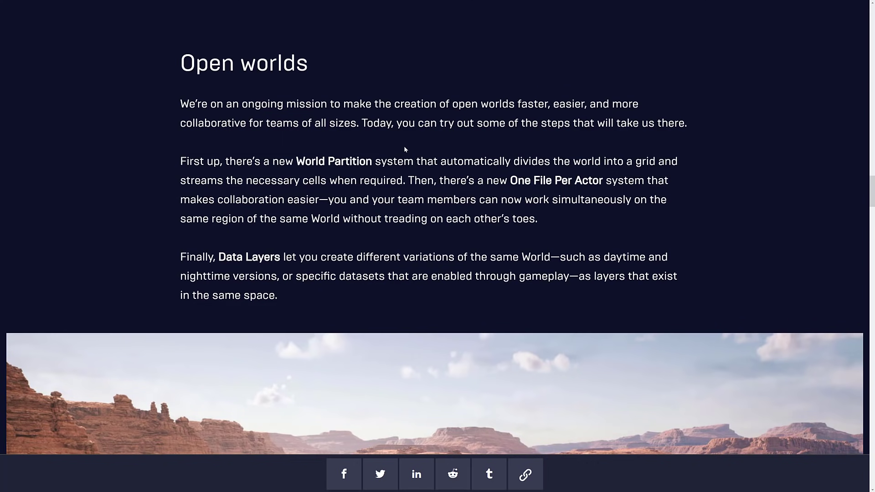
mouse_move(405, 149)
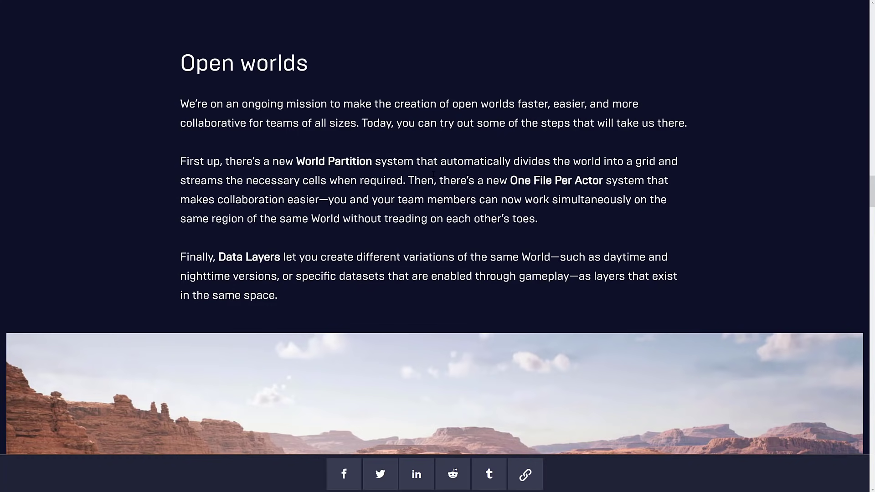
scroll("down", 3)
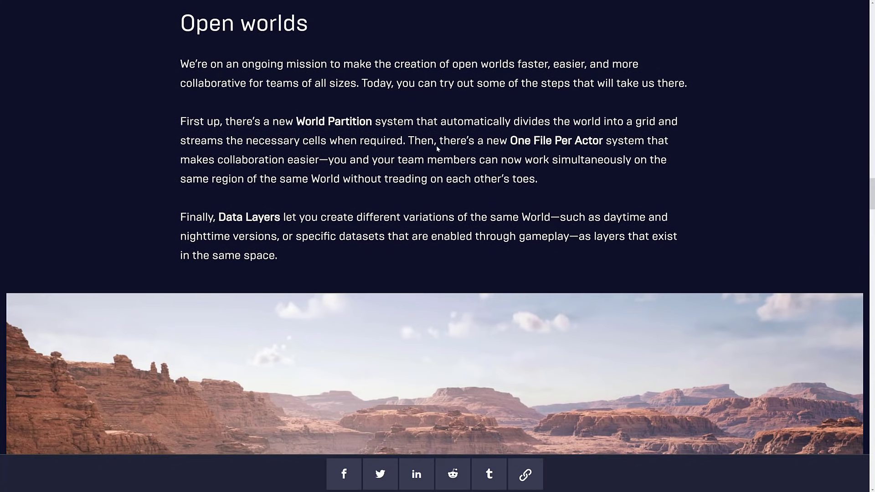
mouse_move(555, 142)
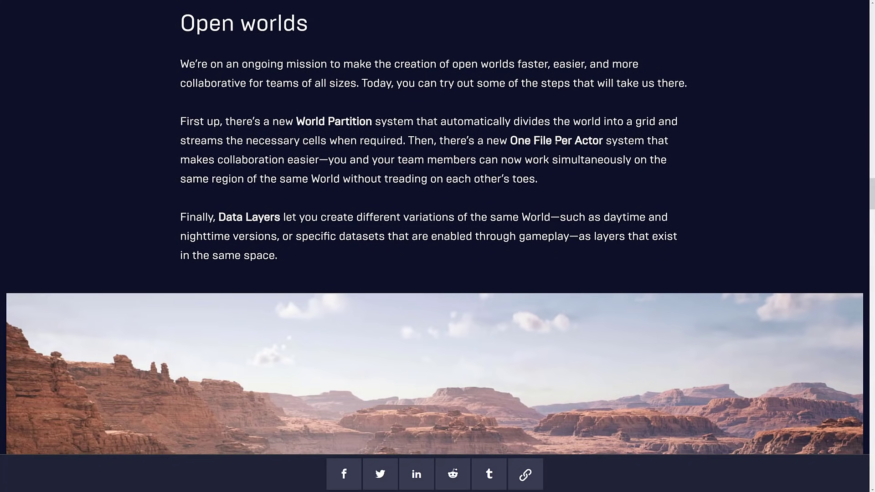
mouse_move(337, 174)
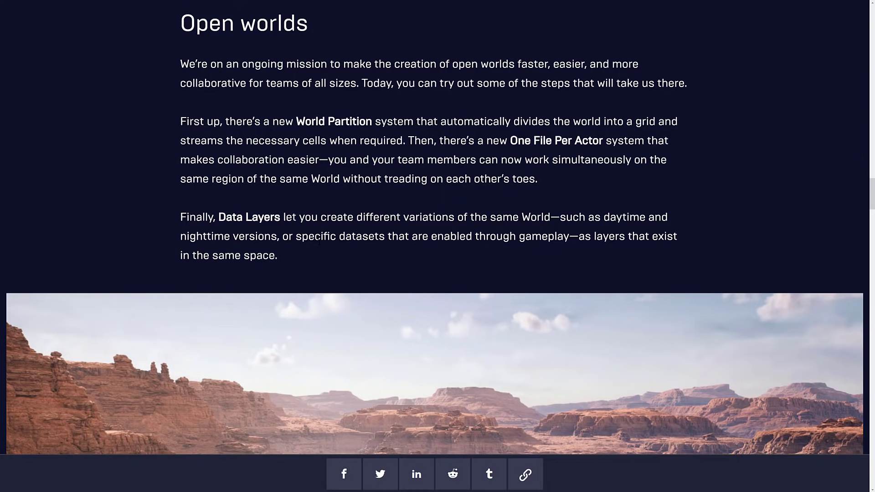
scroll("down", 3)
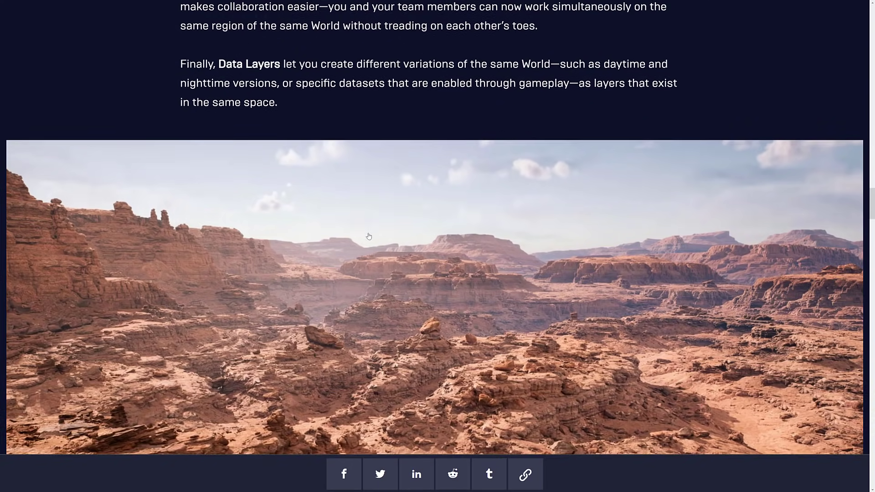
scroll("down", 3)
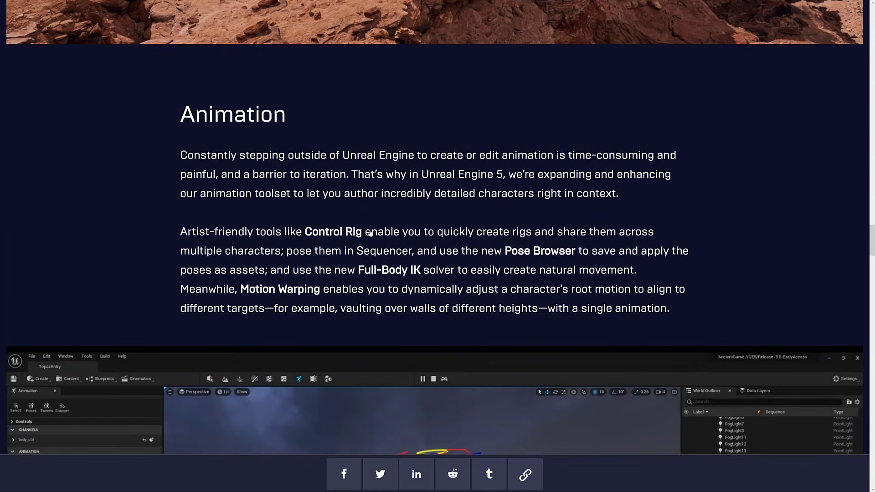
Step: Read past the Animation text and Control Rig screenshot to the MetaSounds heading
scroll("down", 3)
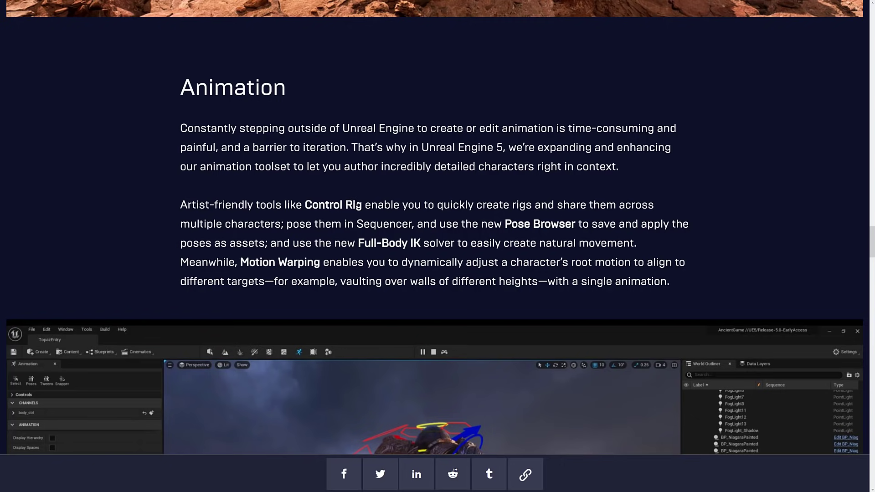
scroll("down", 3)
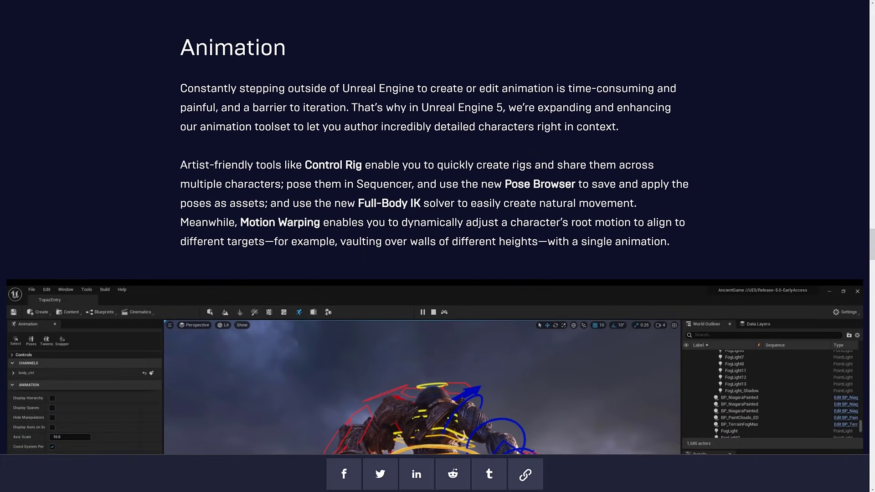
scroll("down", 3)
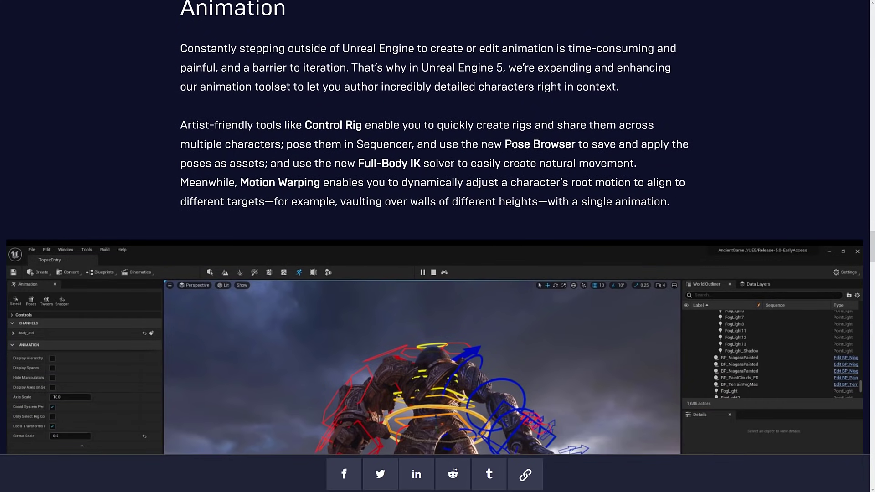
scroll("down", 3)
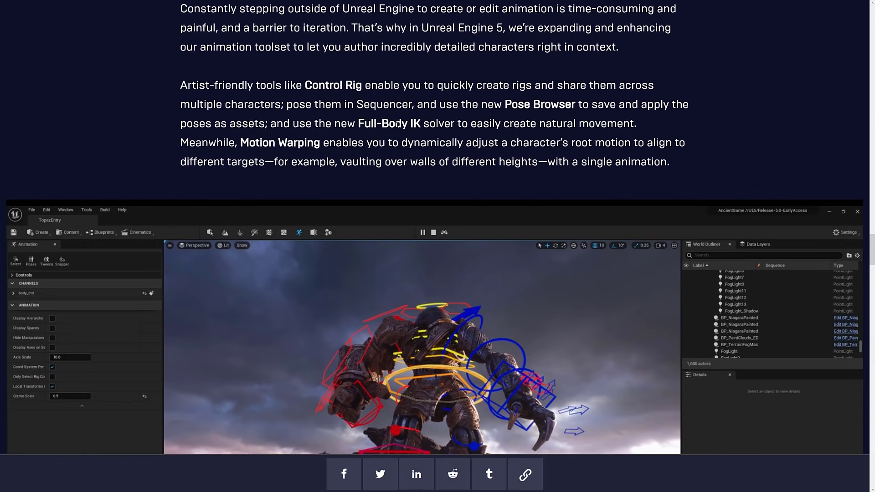
mouse_move(557, 137)
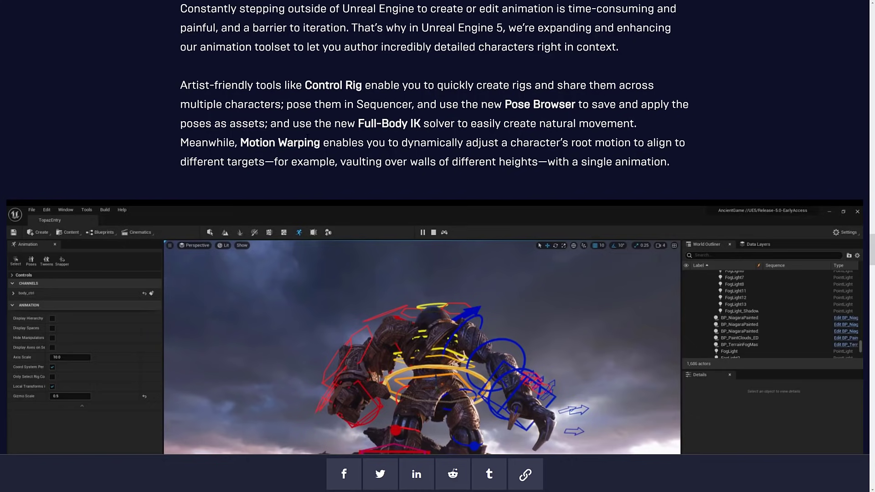
scroll("down", 3)
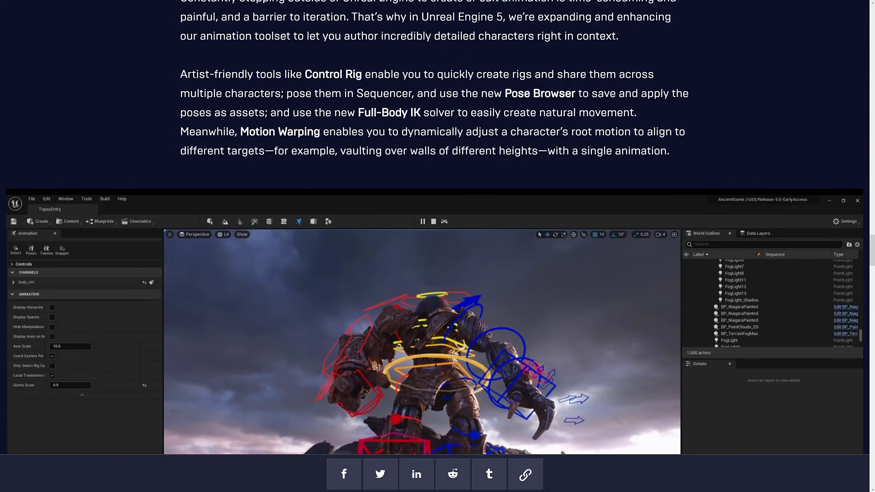
scroll("down", 3)
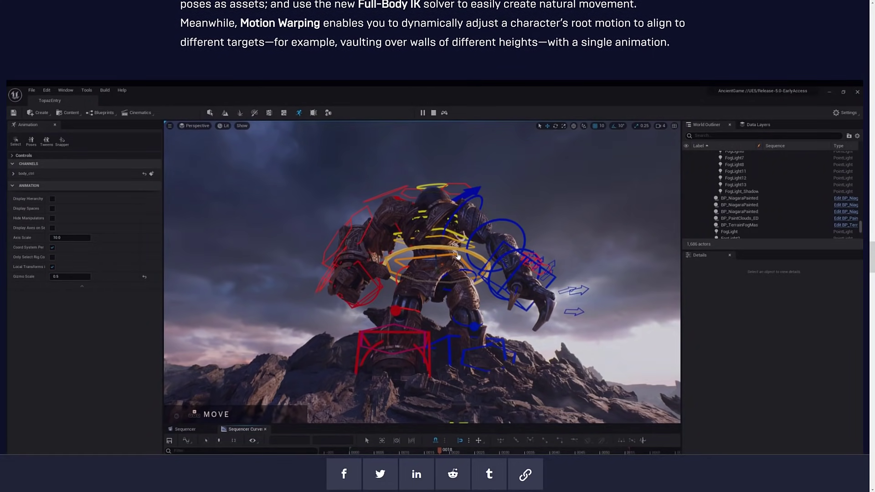
scroll("down", 3)
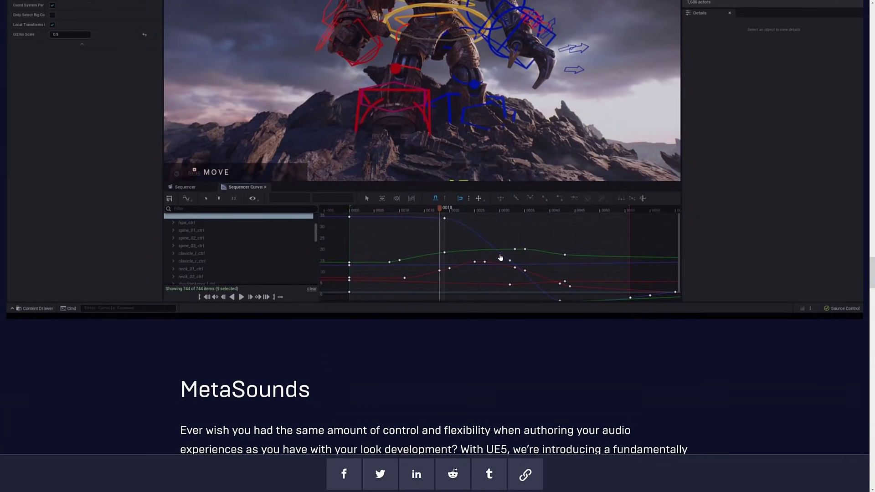
scroll("down", 3)
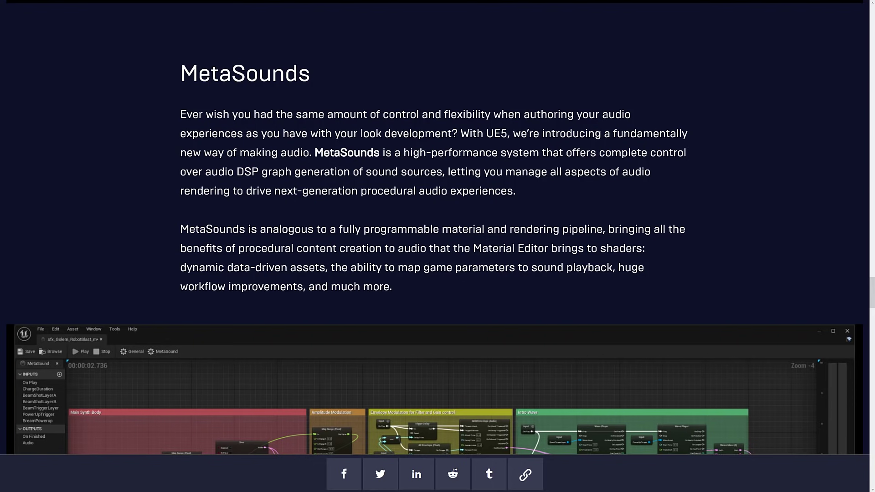
mouse_move(410, 242)
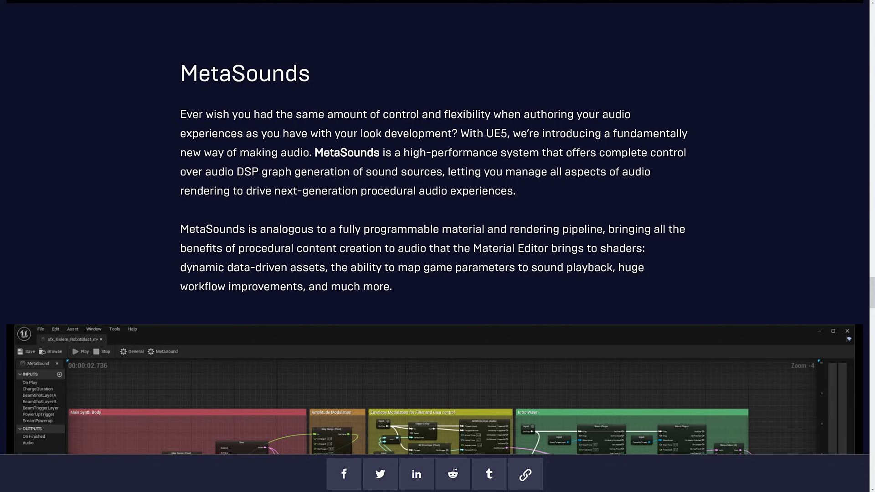
Step: Scroll past the MetaSounds graph screenshot to the Enhanced Editor UI & workflow heading
scroll("down", 3)
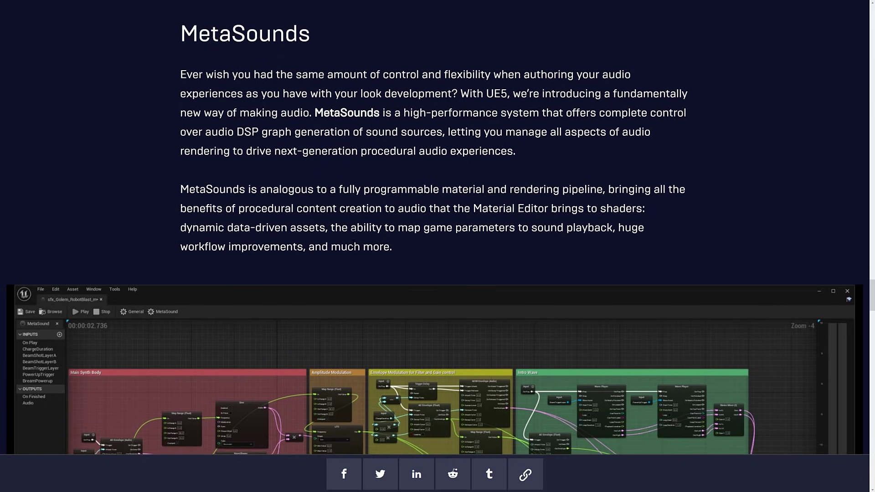
scroll("down", 3)
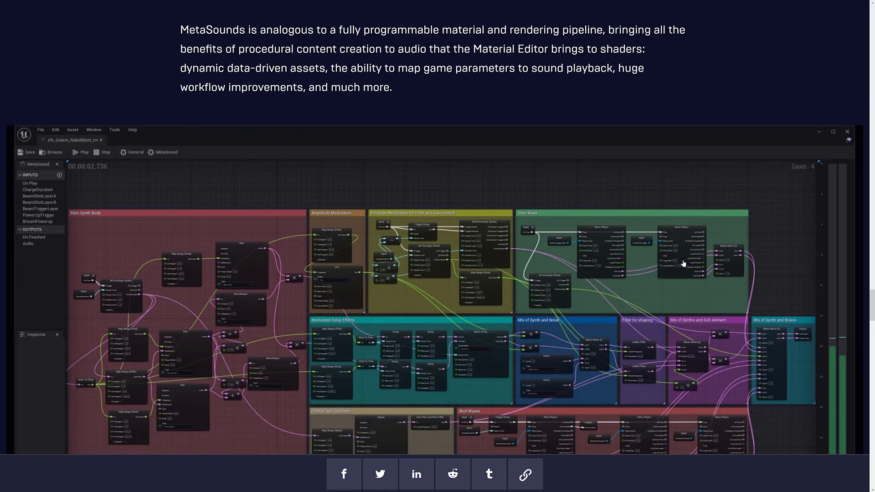
scroll("down", 3)
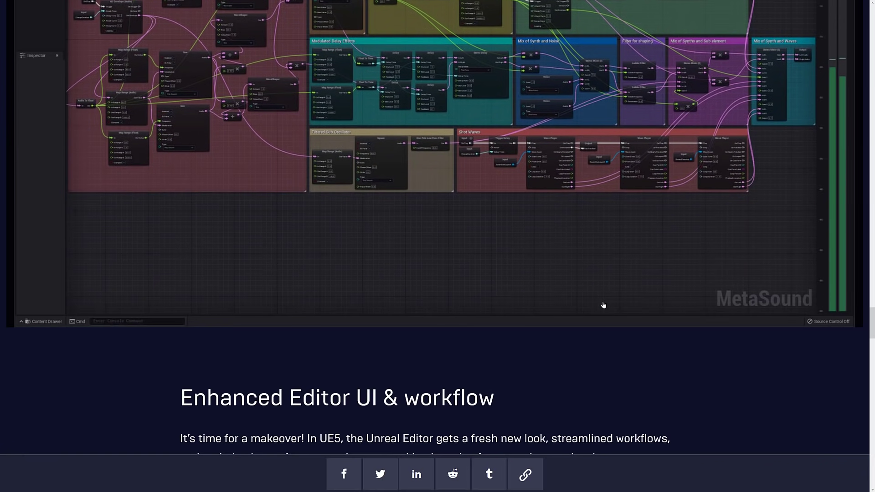
mouse_move(610, 299)
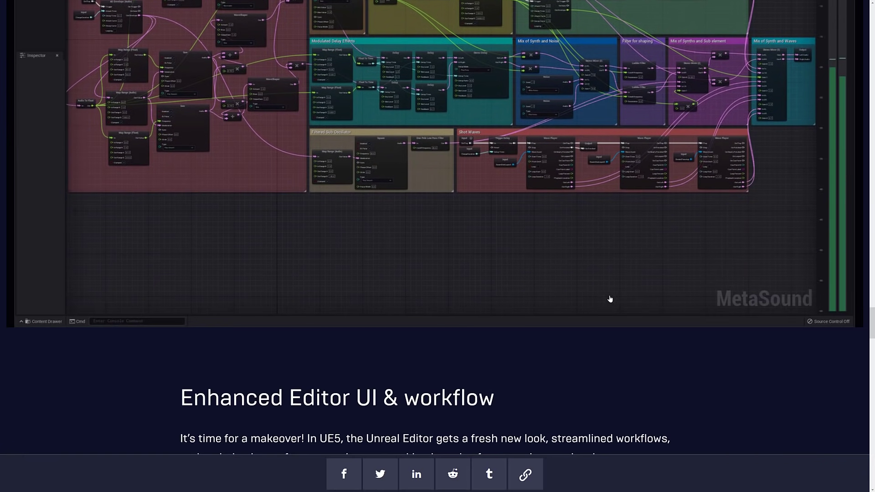
scroll("down", 3)
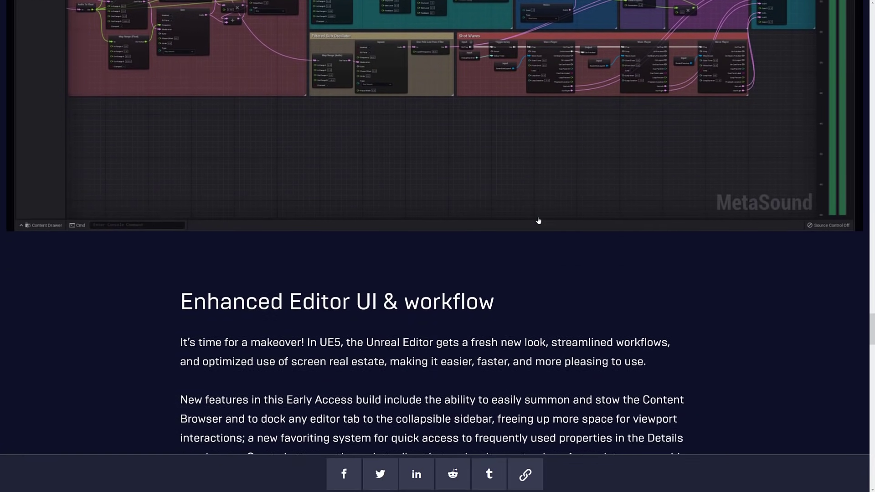
Step: Read the Enhanced Editor section and highlight the phrase 'screen real estate'
scroll("down", 3)
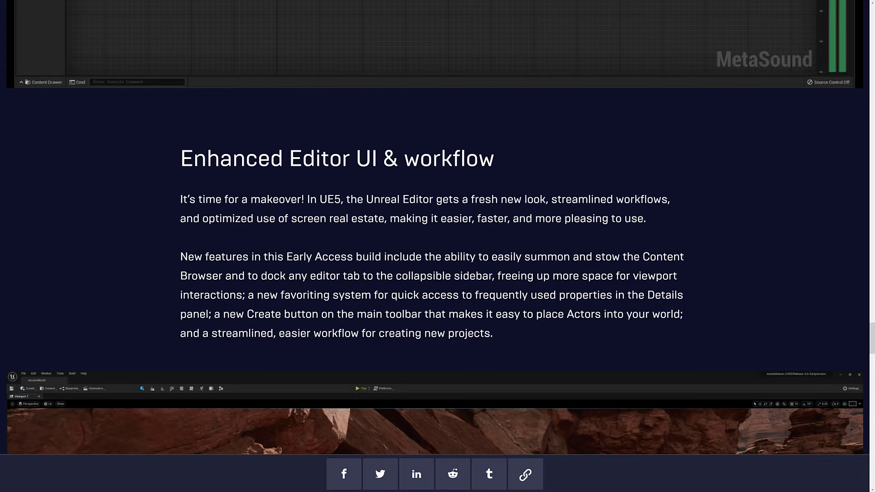
scroll("down", 3)
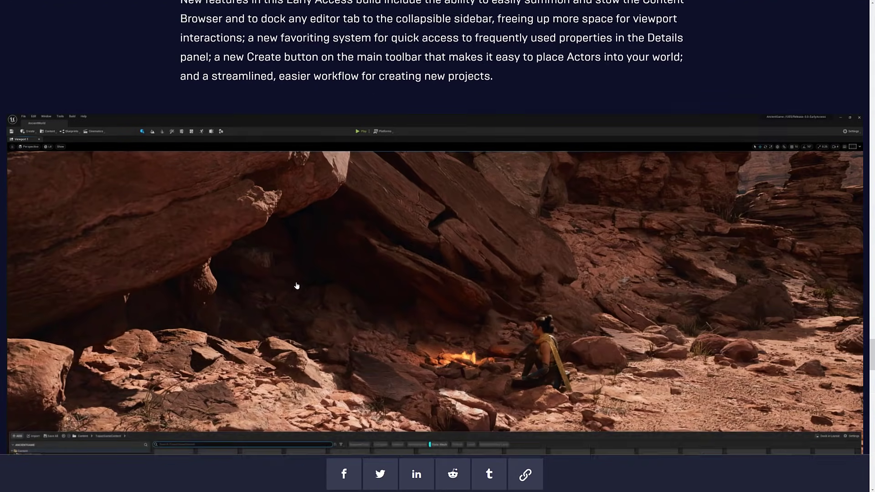
scroll("down", 3)
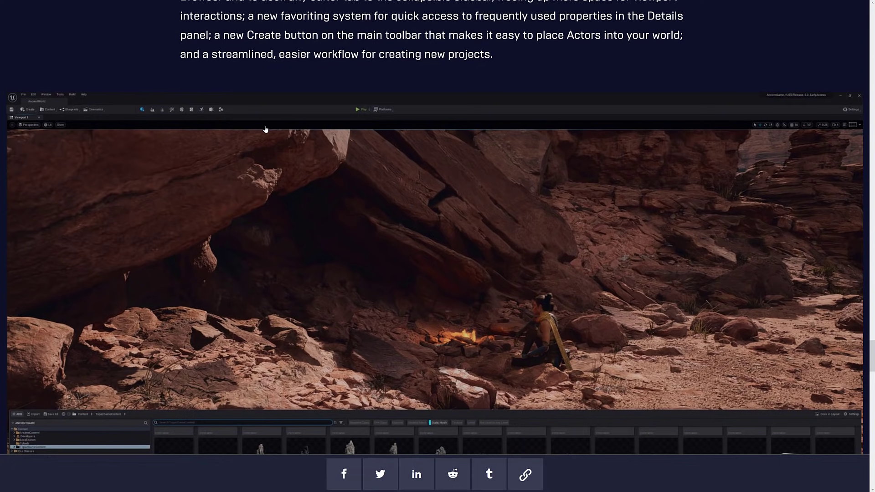
mouse_move(307, 118)
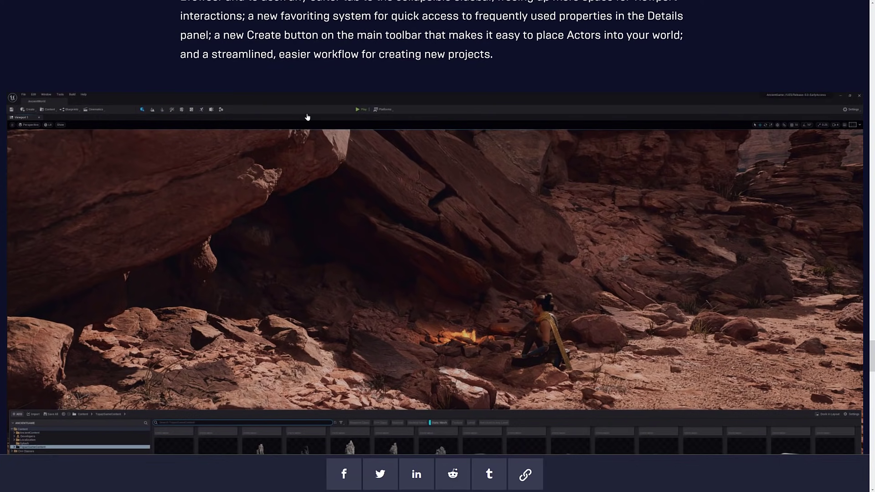
scroll("down", 3)
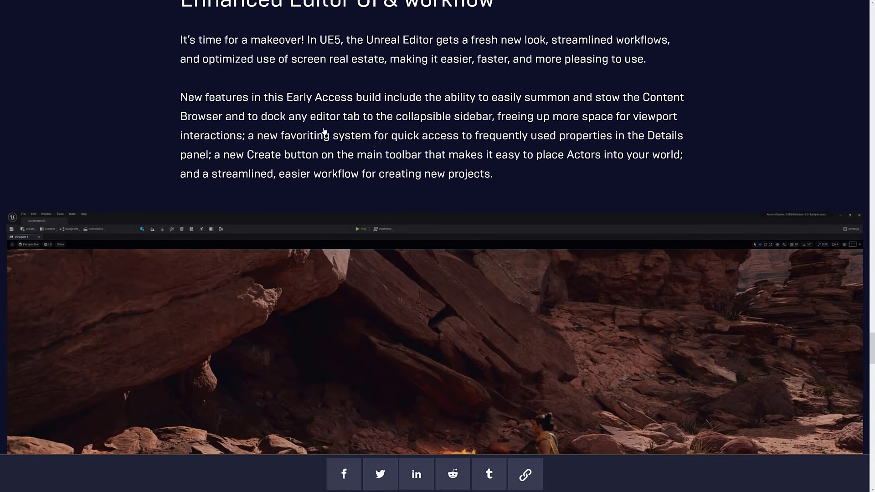
scroll("down", 3)
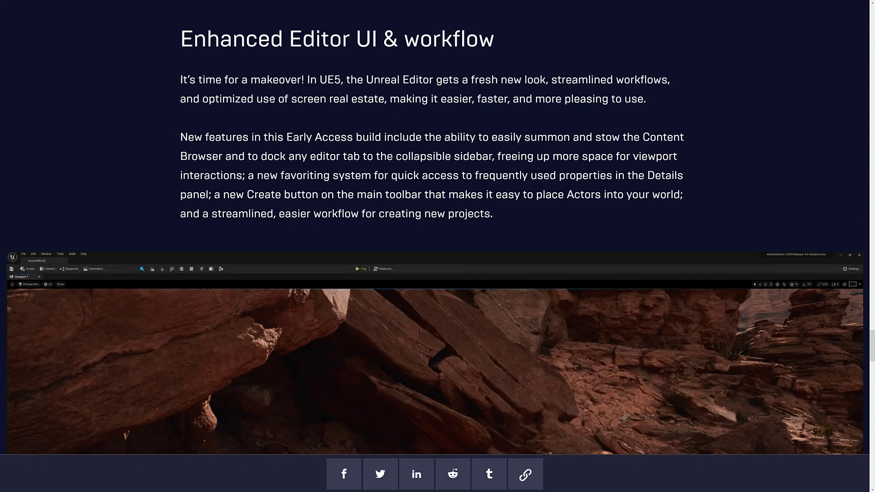
left_click_drag(303, 98, 384, 98)
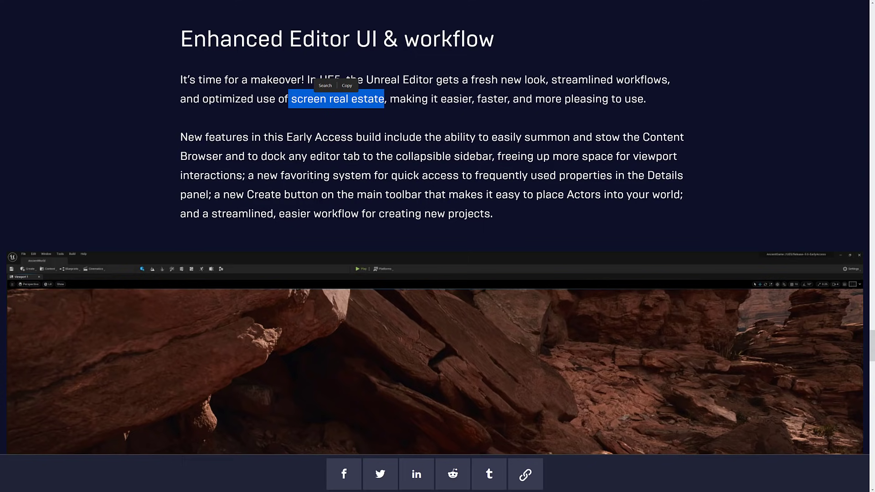
mouse_move(238, 207)
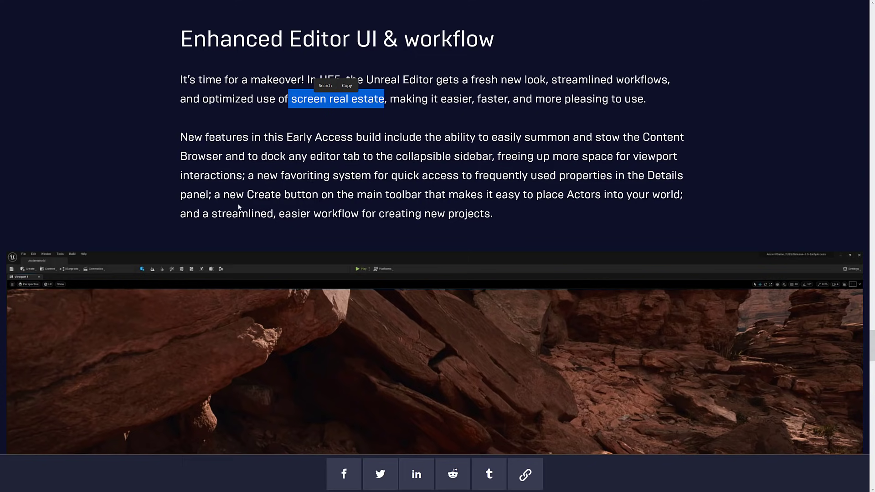
Step: Reach the 'Get started with Unreal Engine Early Access today!' section, then switch to the launcher
scroll("down", 3)
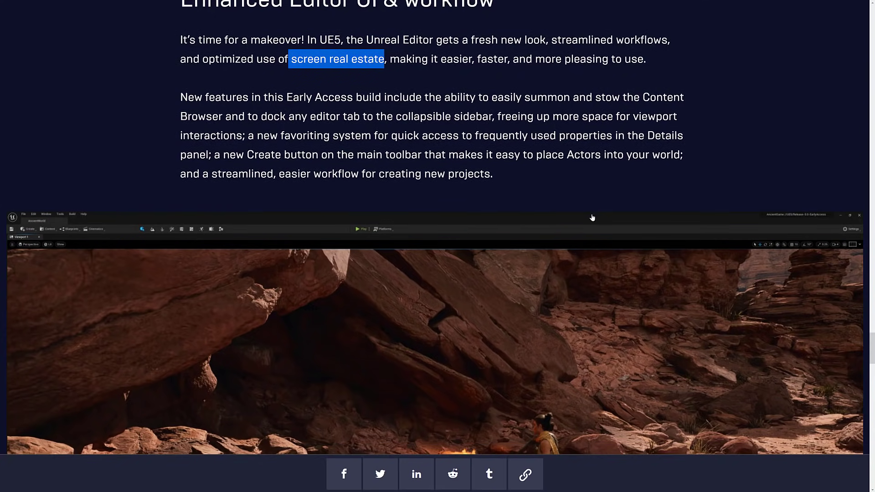
scroll("down", 3)
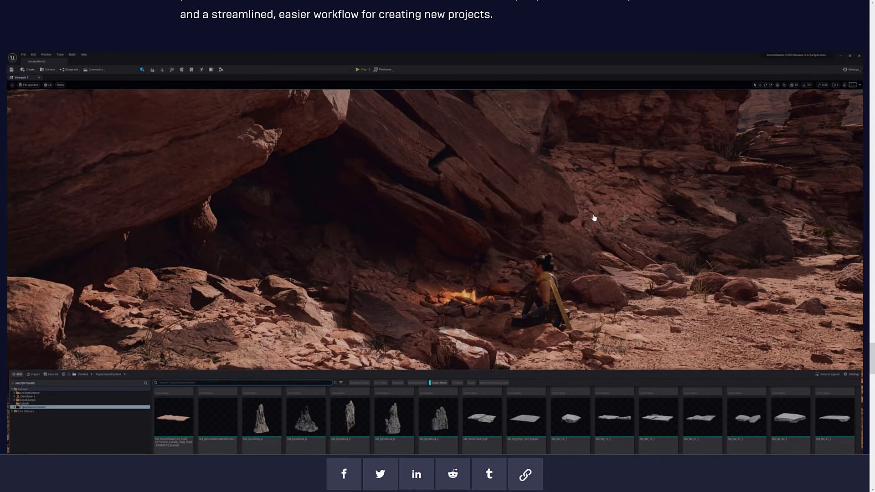
mouse_move(586, 289)
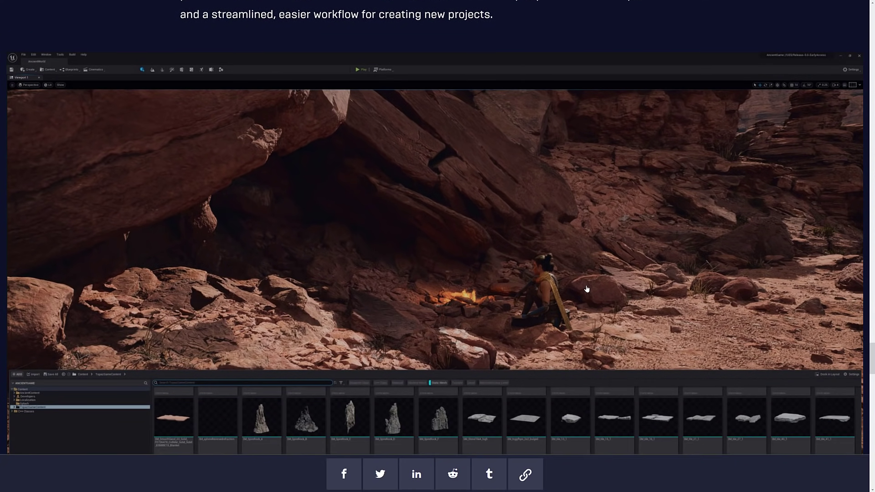
mouse_move(240, 163)
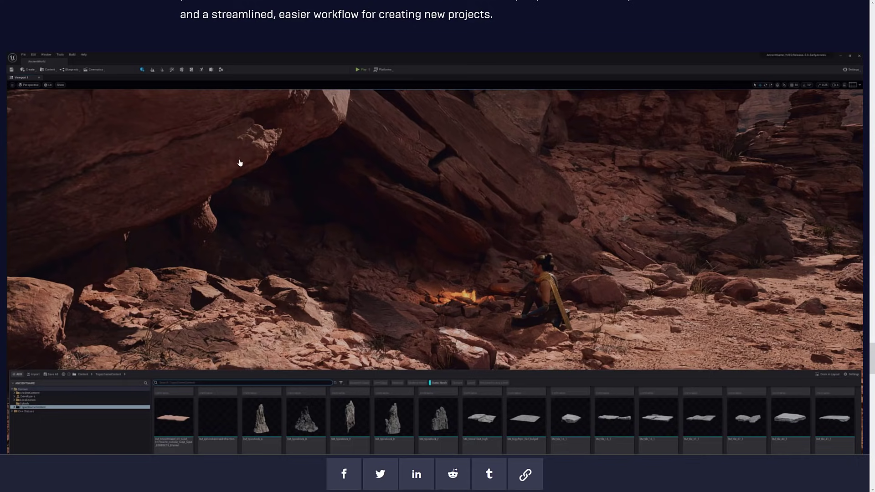
scroll("down", 3)
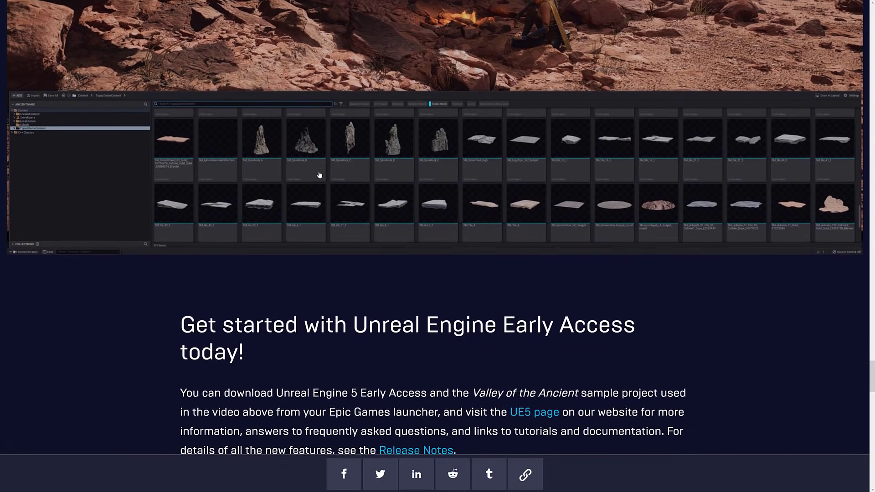
scroll("down", 3)
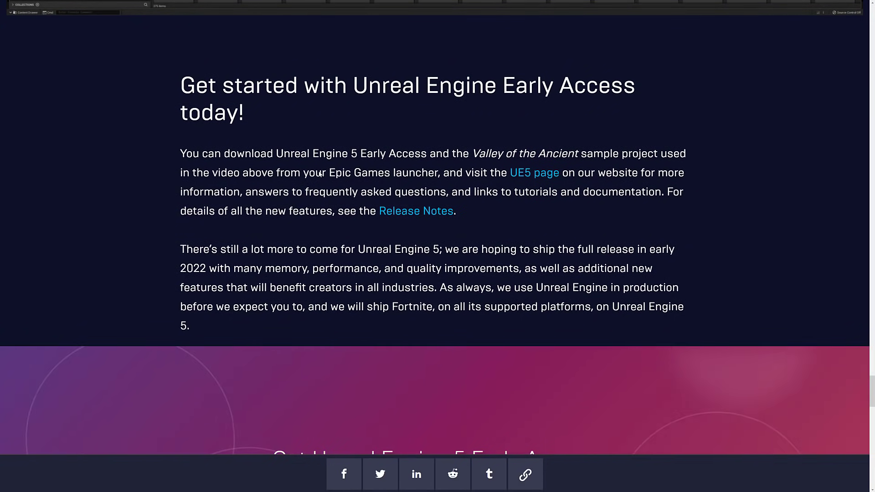
key("alt+tab")
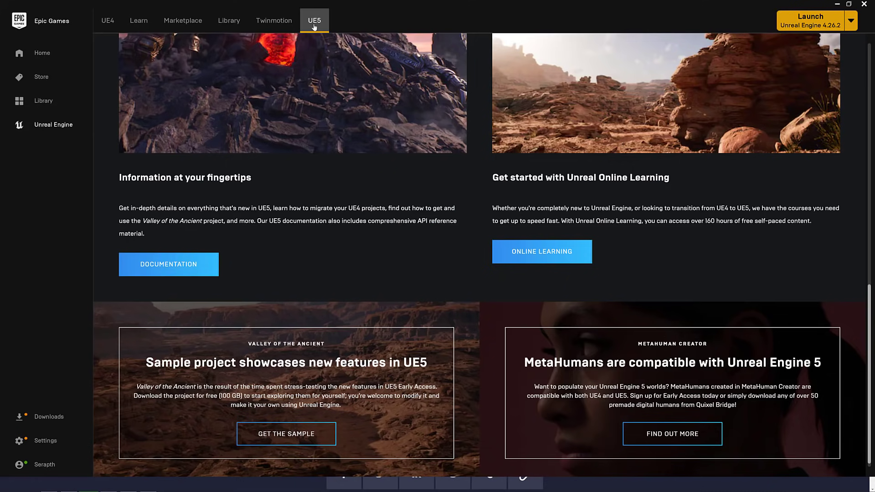
Step: Check the Library's UE5 5.0.0 and Valley of the Ancient install status and view the sample's listing
left_click(228, 21)
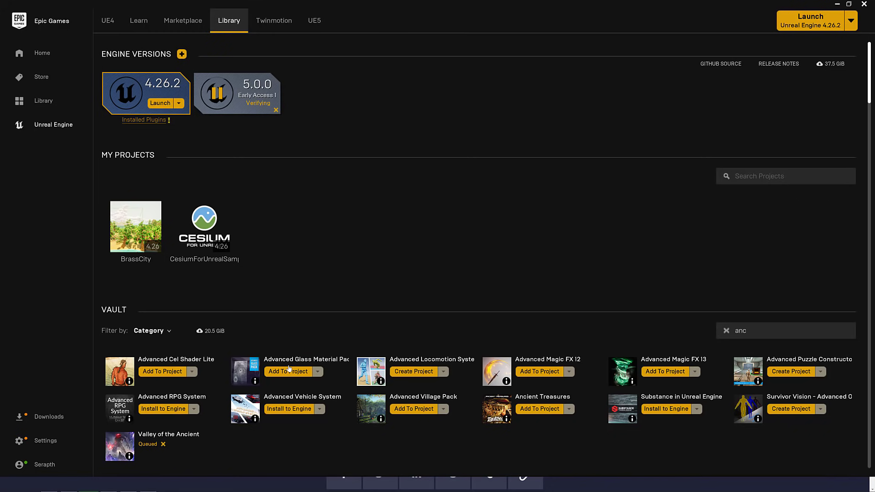
mouse_move(520, 282)
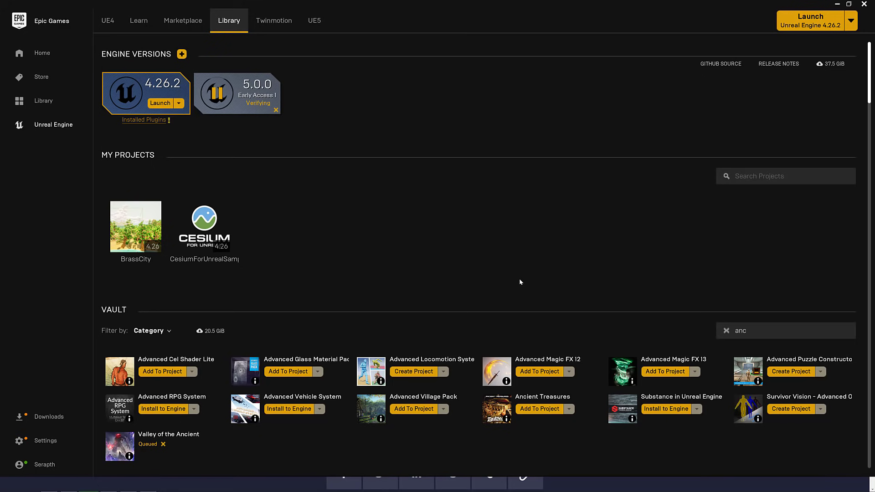
mouse_move(153, 446)
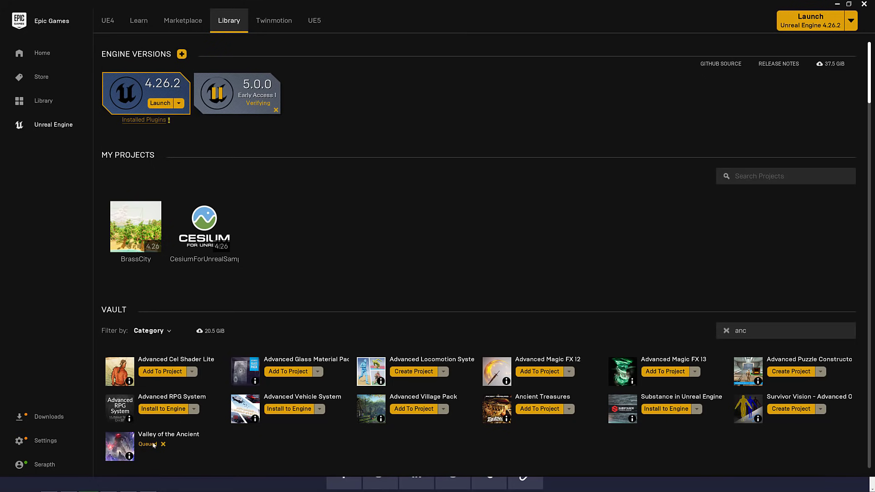
mouse_move(204, 226)
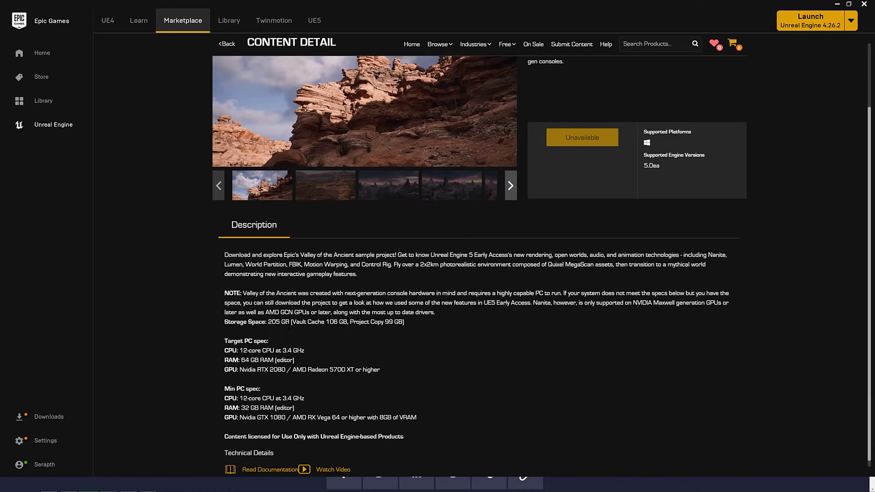
left_click_drag(225, 369, 380, 369)
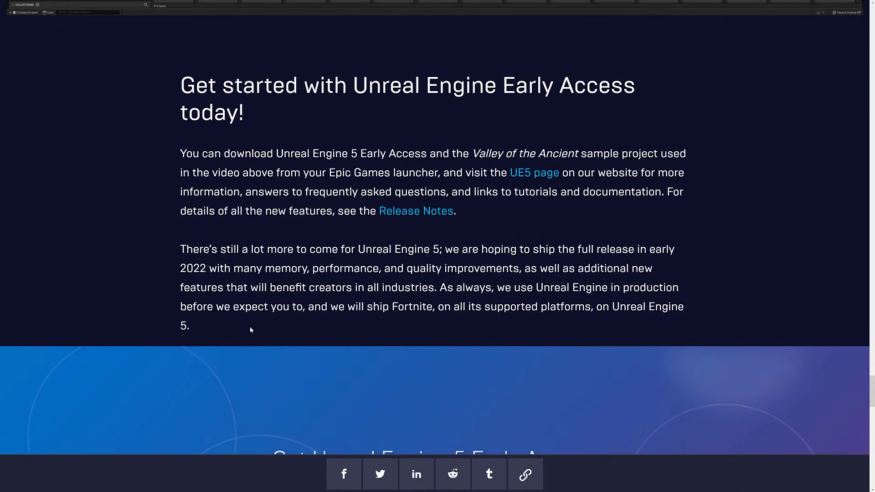
Step: Return to the top of the article with the 'Unreal Engine 5 is now available in Early Access!' headline
scroll("down", 3)
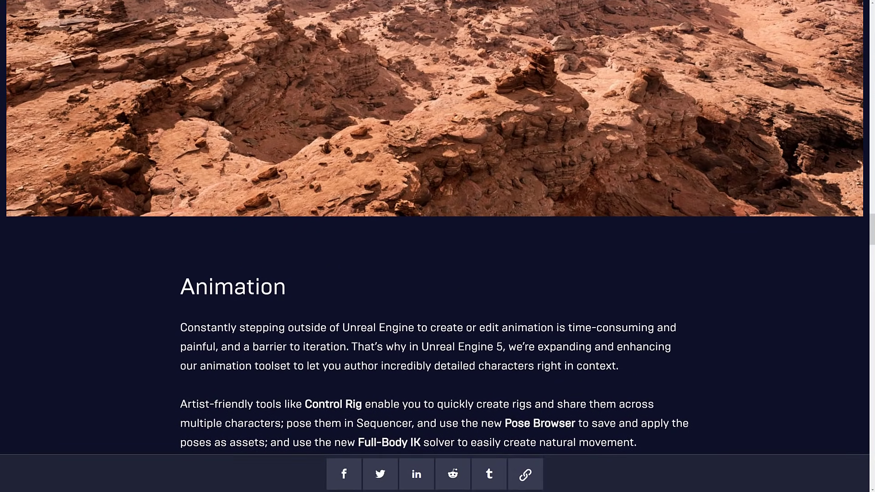
scroll("down", 3)
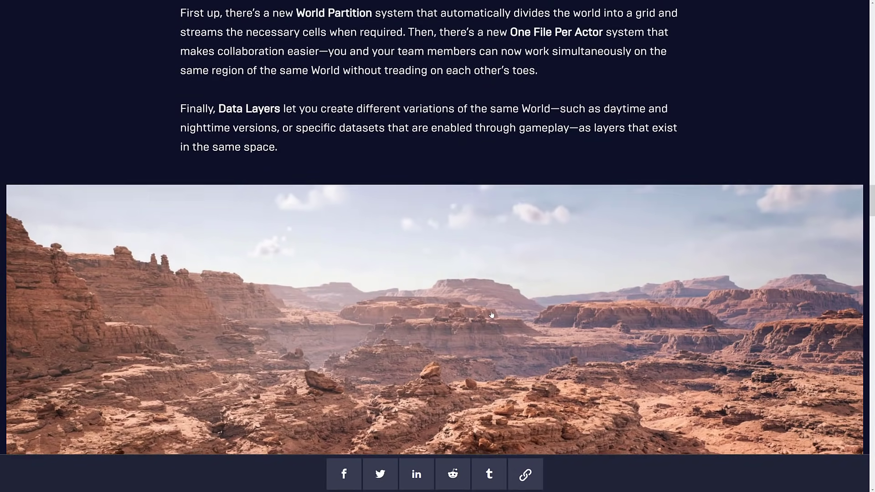
scroll("up", 3)
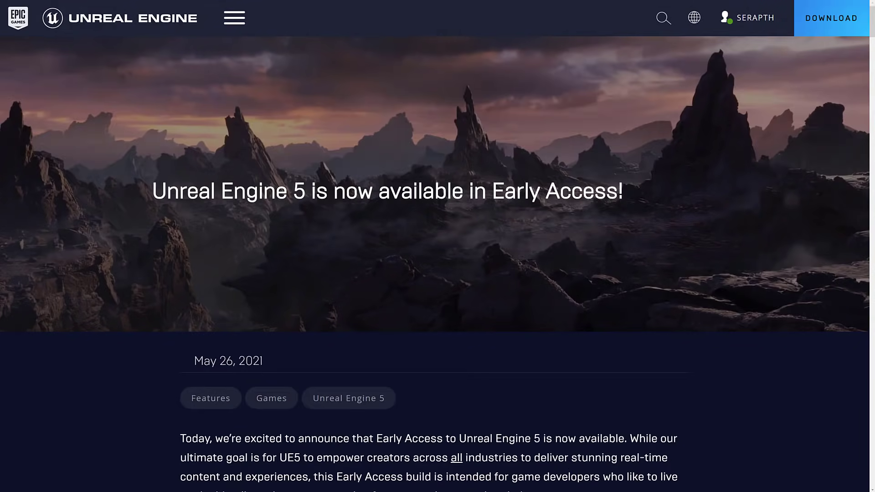
mouse_move(491, 317)
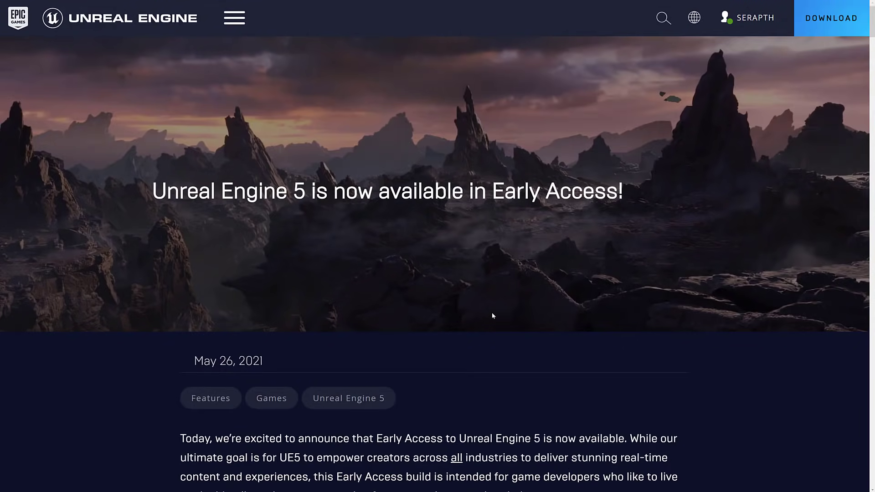